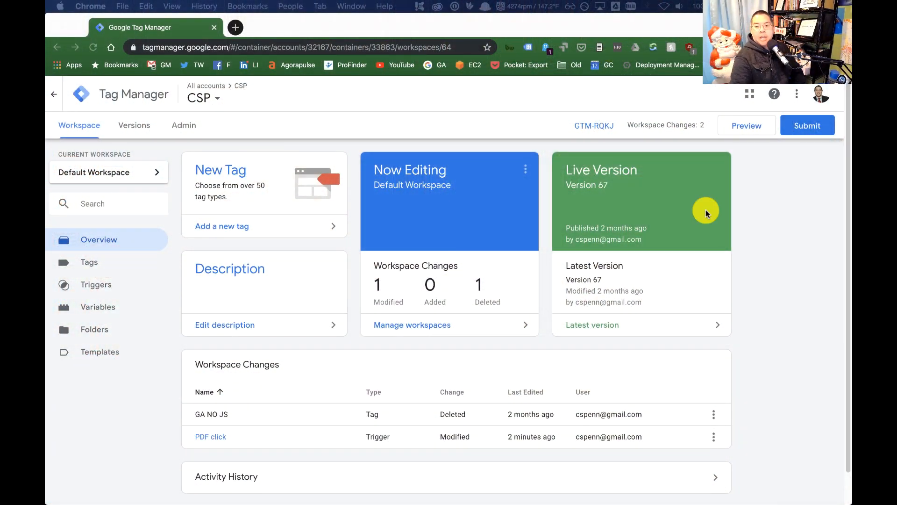
mouse_move(656, 33)
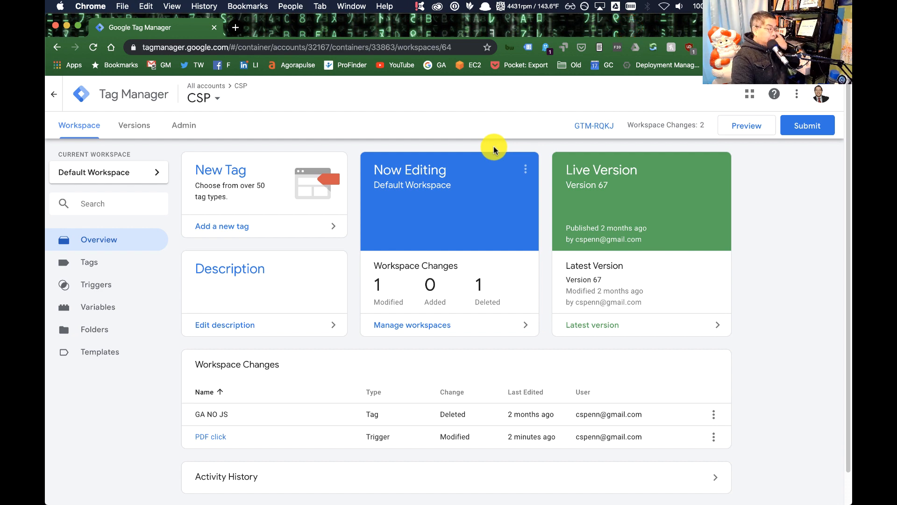
Step: Show the container's Variables page with built-in variables such as Click URL
left_click(98, 307)
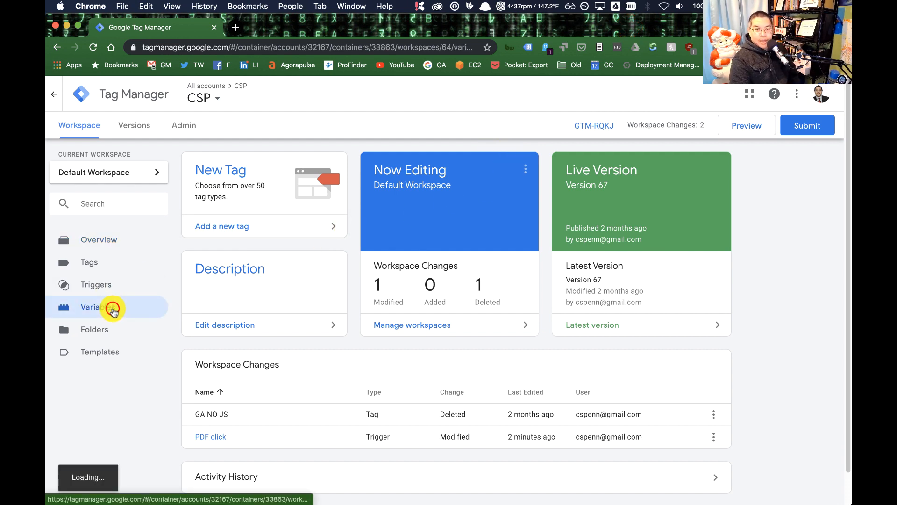
left_click(97, 307)
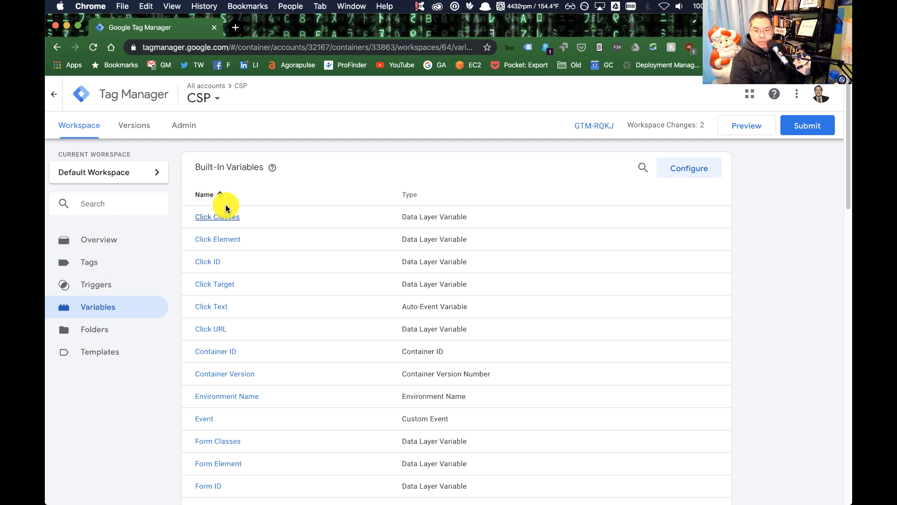
left_click(689, 168)
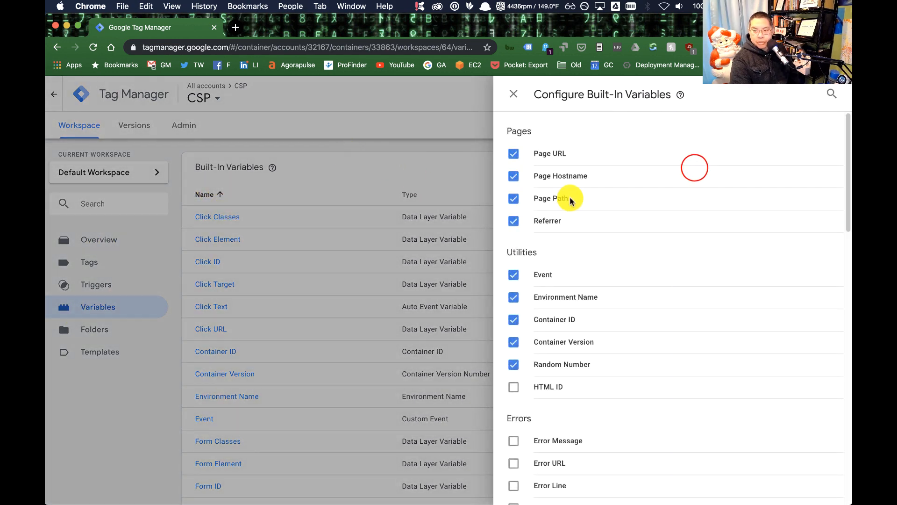
scroll("down", 3)
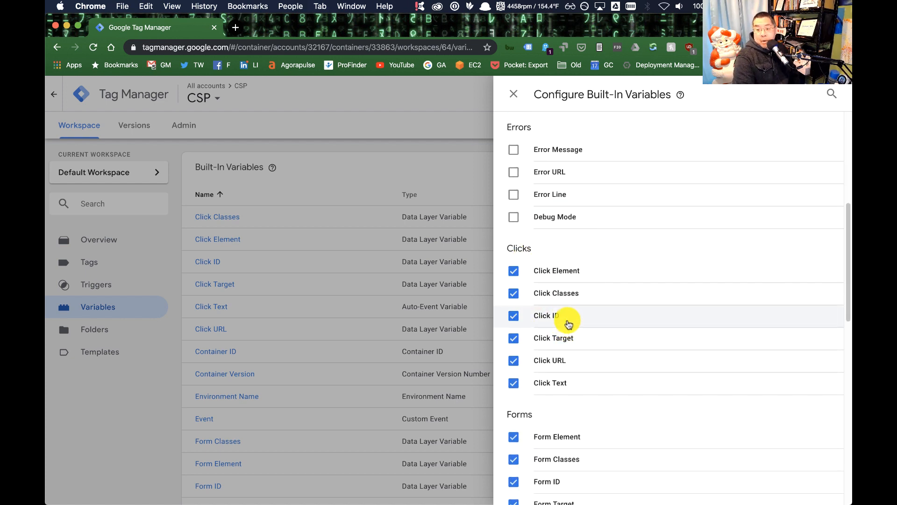
scroll("down", 3)
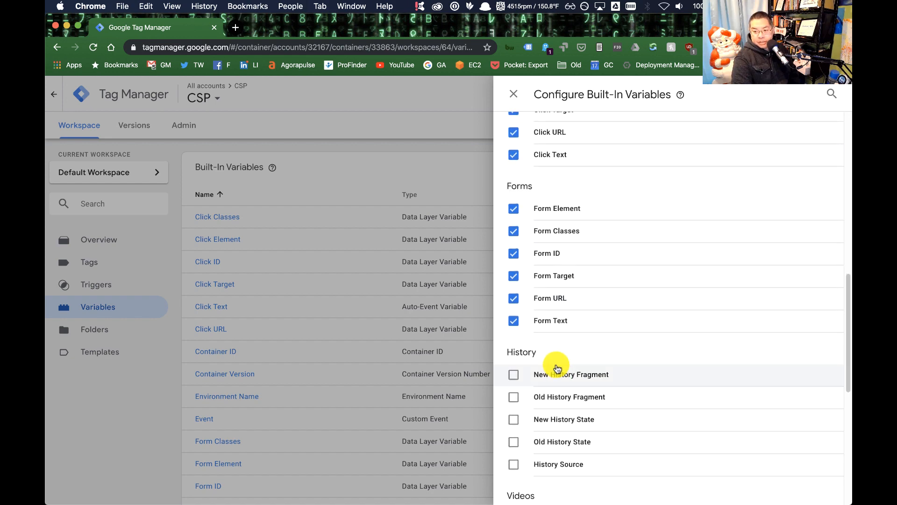
scroll("up", 3)
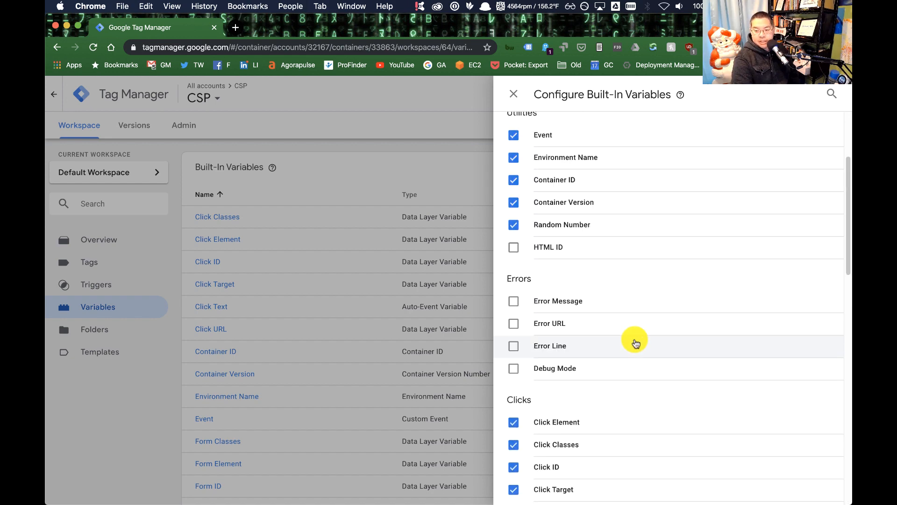
scroll("up", 3)
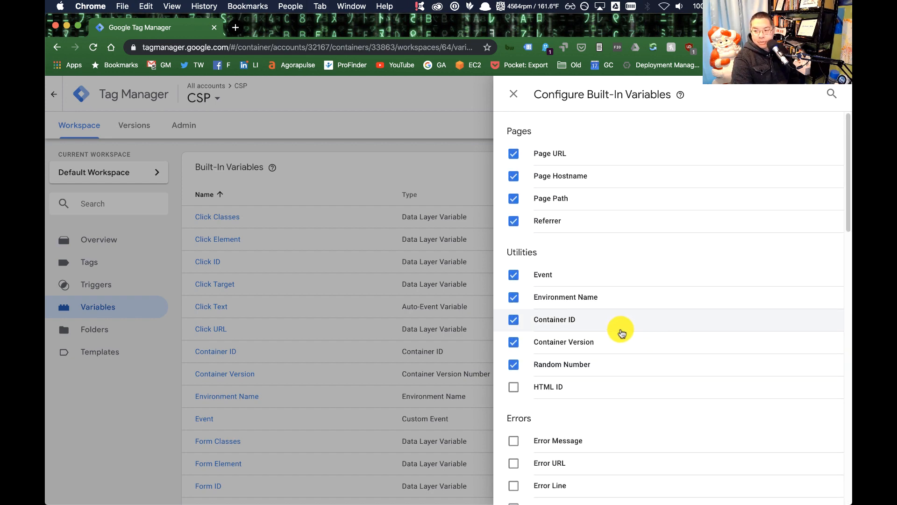
scroll("down", 3)
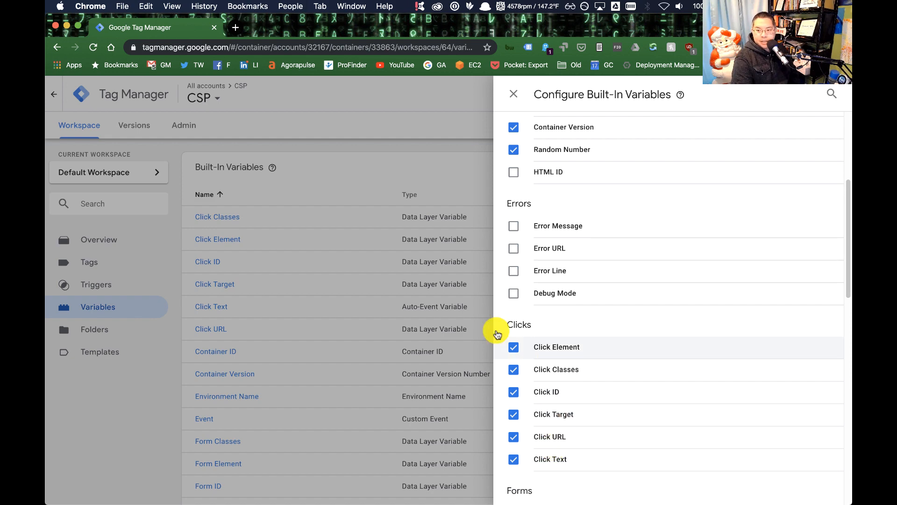
left_click(513, 94)
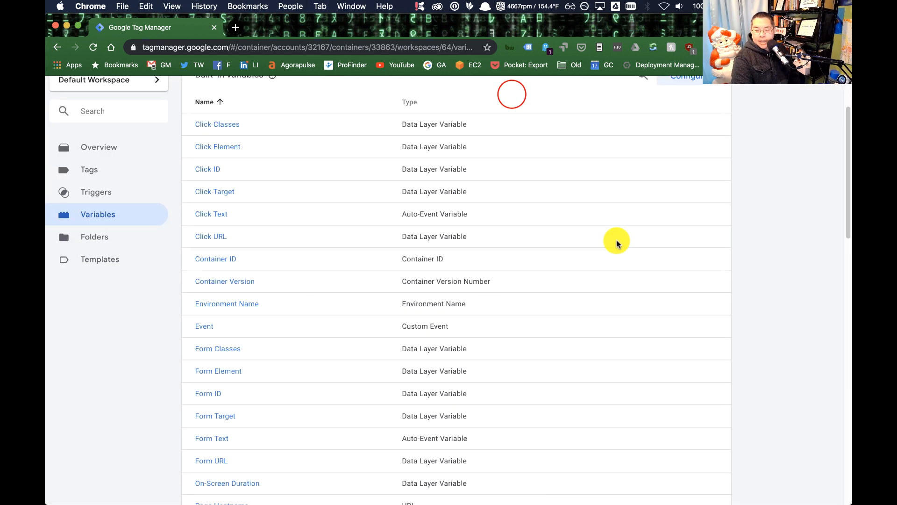
scroll("down", 3)
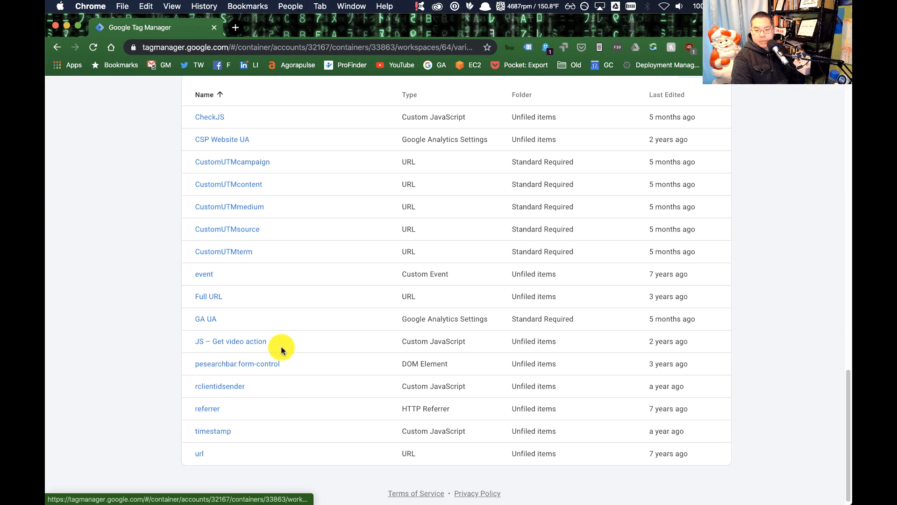
mouse_move(259, 159)
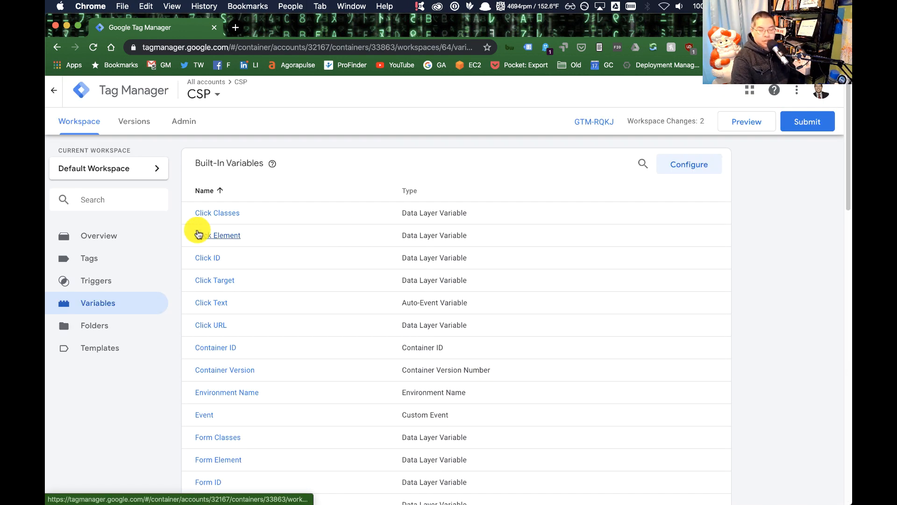
mouse_move(161, 280)
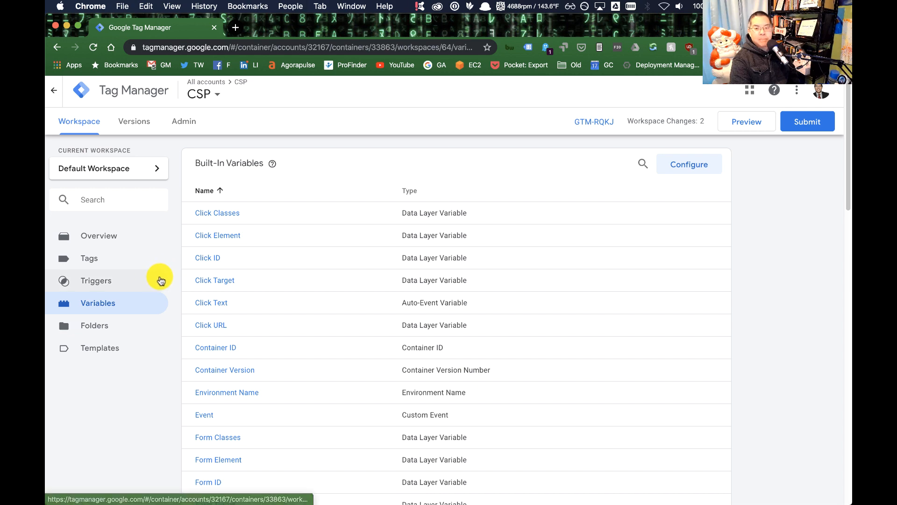
Step: Edit the PDF click trigger, keeping Click URL as the condition and re-entering \.pdf
left_click(96, 280)
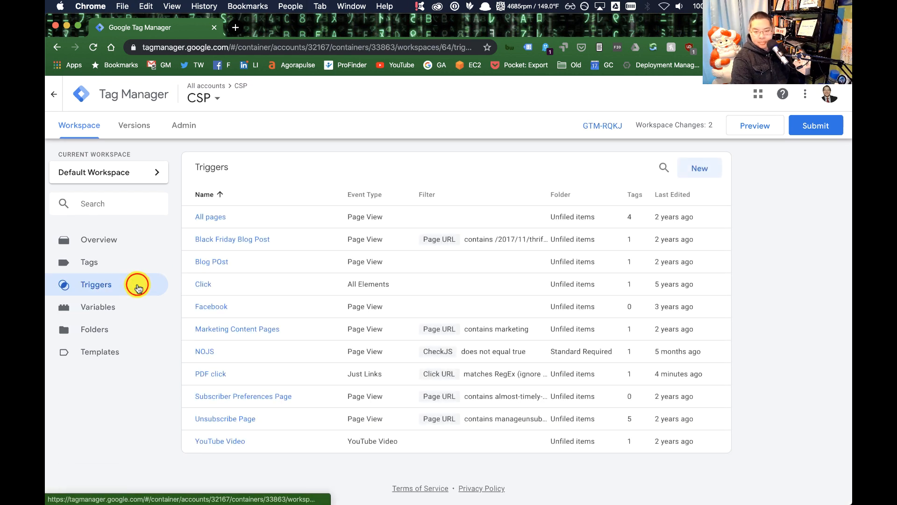
mouse_move(197, 376)
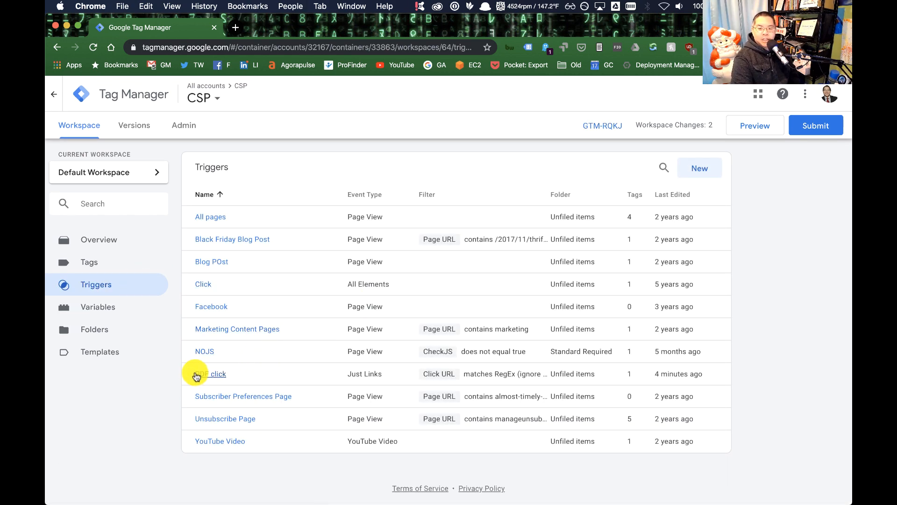
left_click(211, 374)
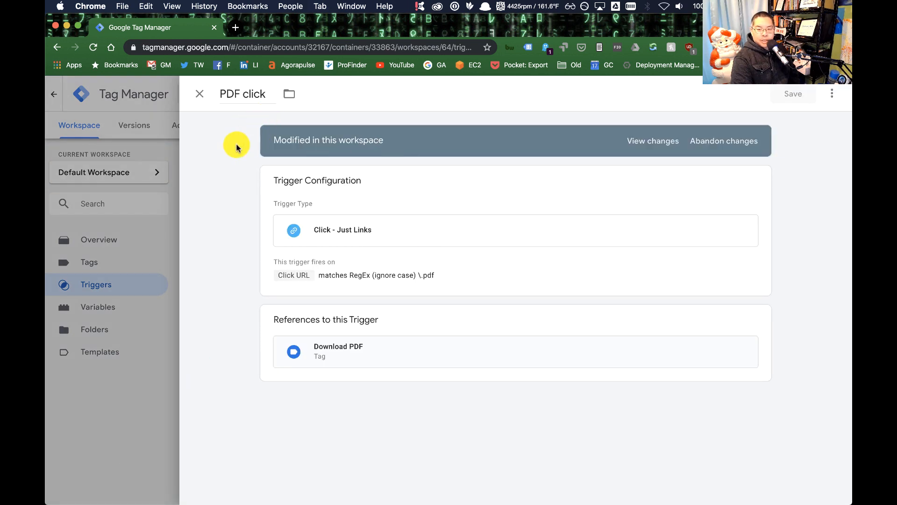
left_click(397, 225)
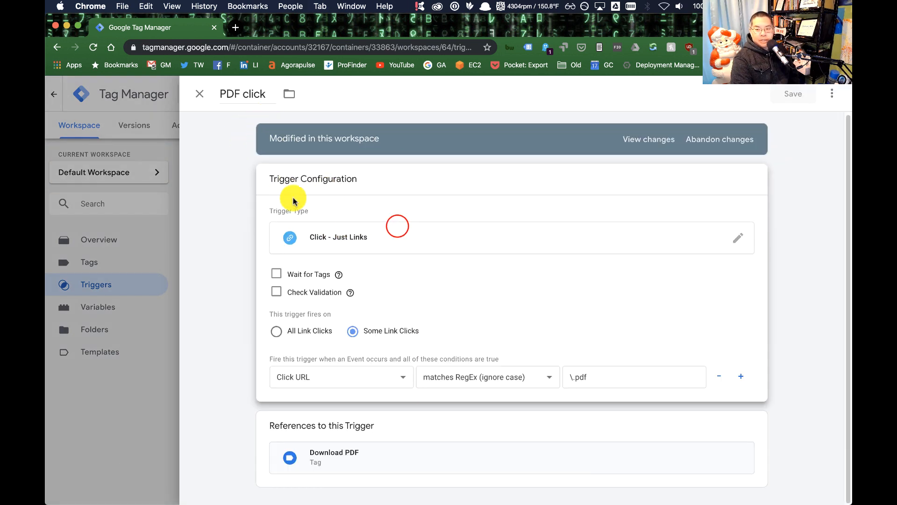
mouse_move(409, 247)
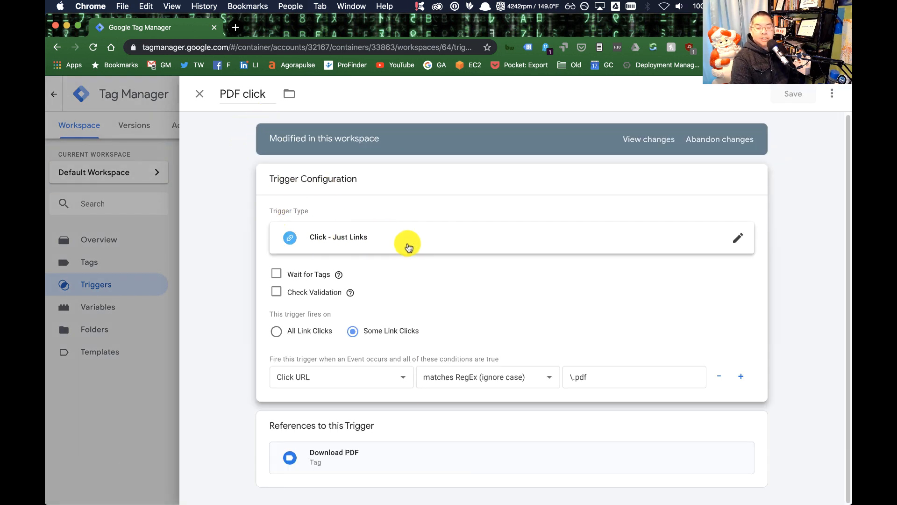
left_click(737, 237)
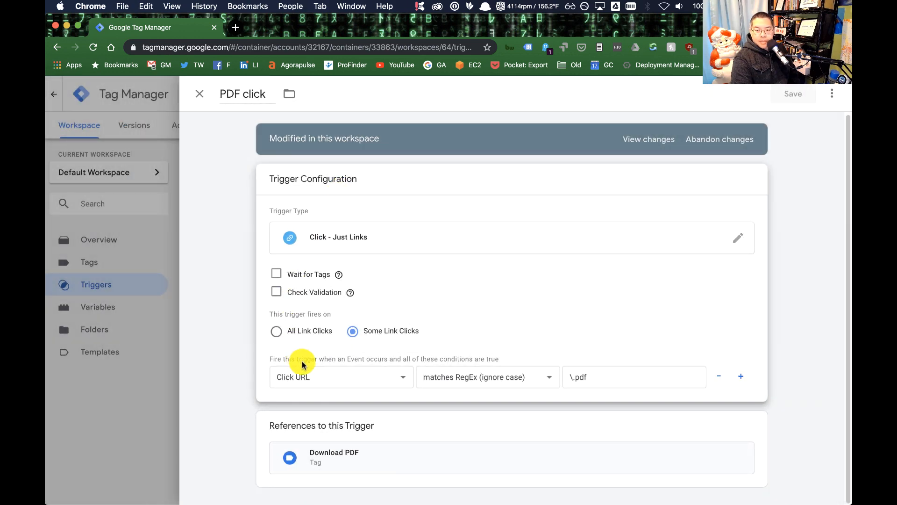
left_click(340, 377)
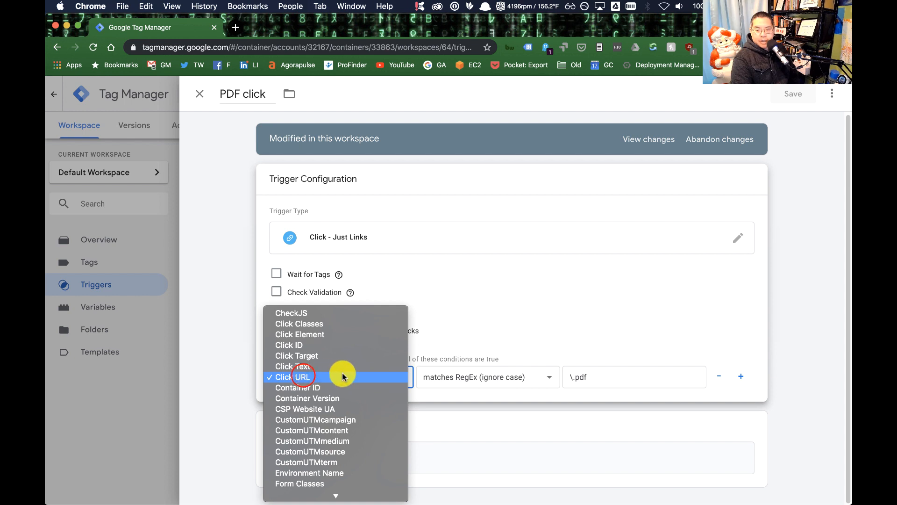
left_click(291, 377)
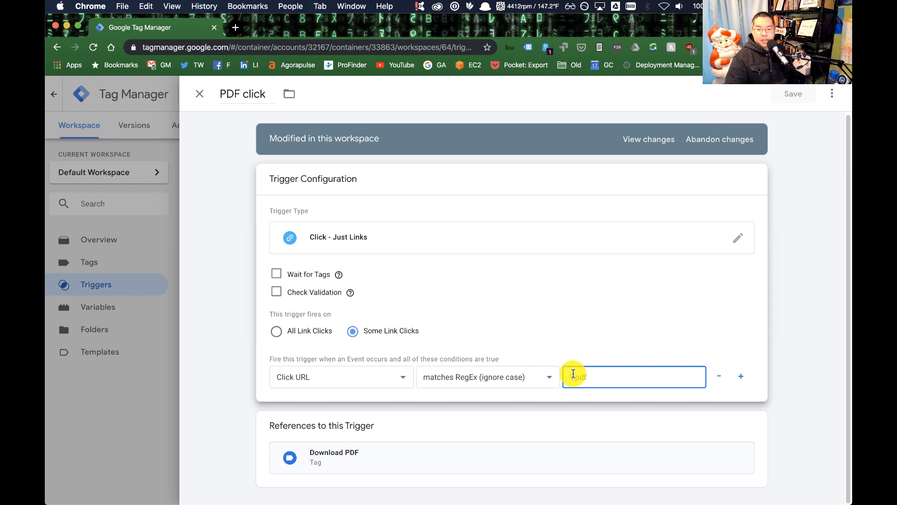
type("\\.pdf")
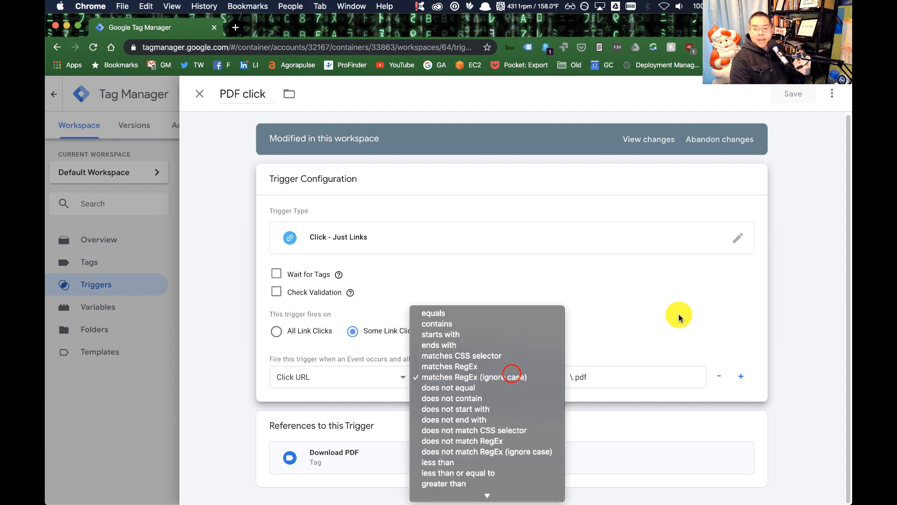
mouse_move(535, 335)
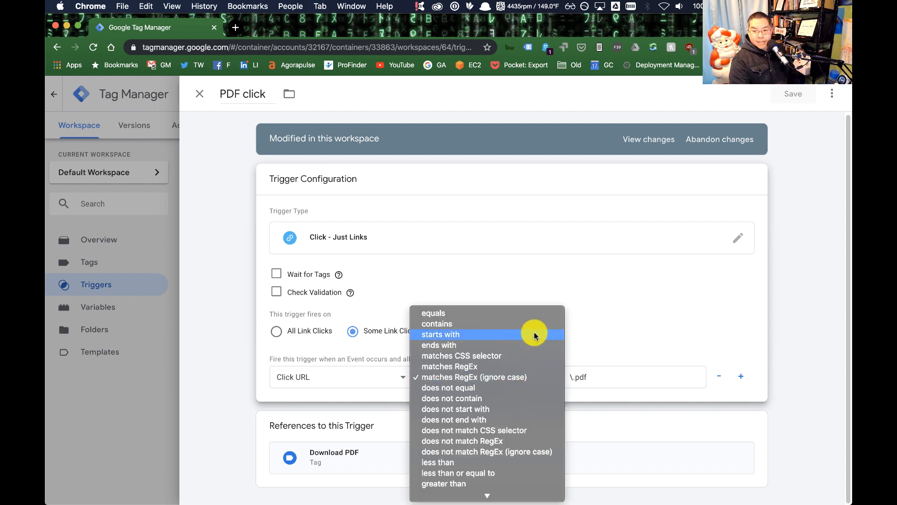
Step: Set the Click URL condition to 'matches RegEx (ignore case)' \.pdf and save the trigger
left_click(436, 324)
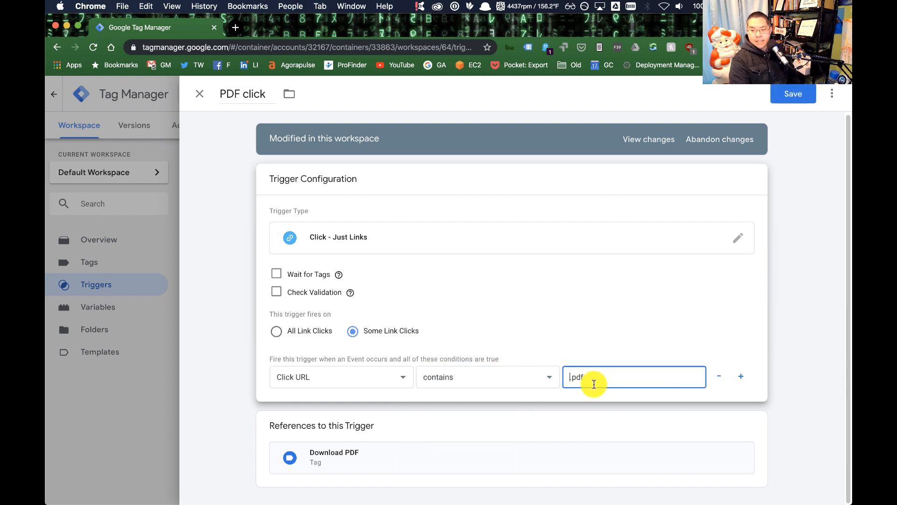
mouse_move(520, 393)
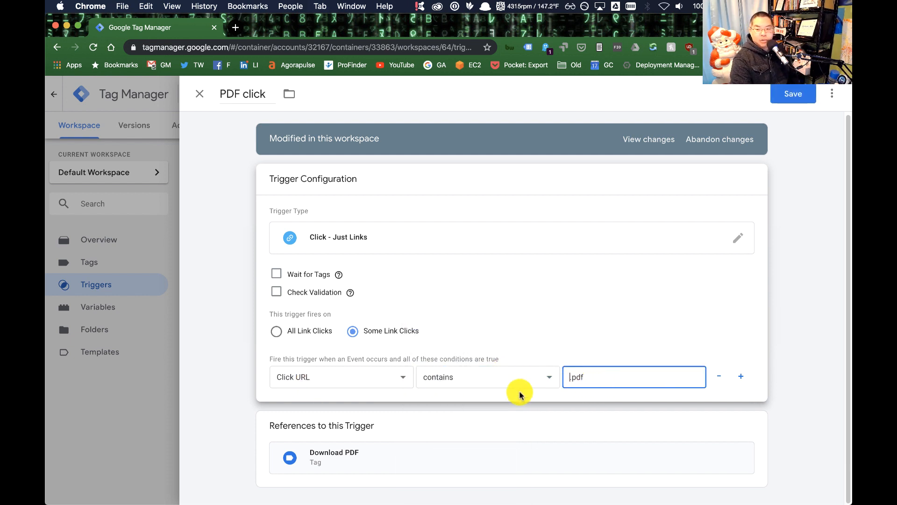
mouse_move(472, 382)
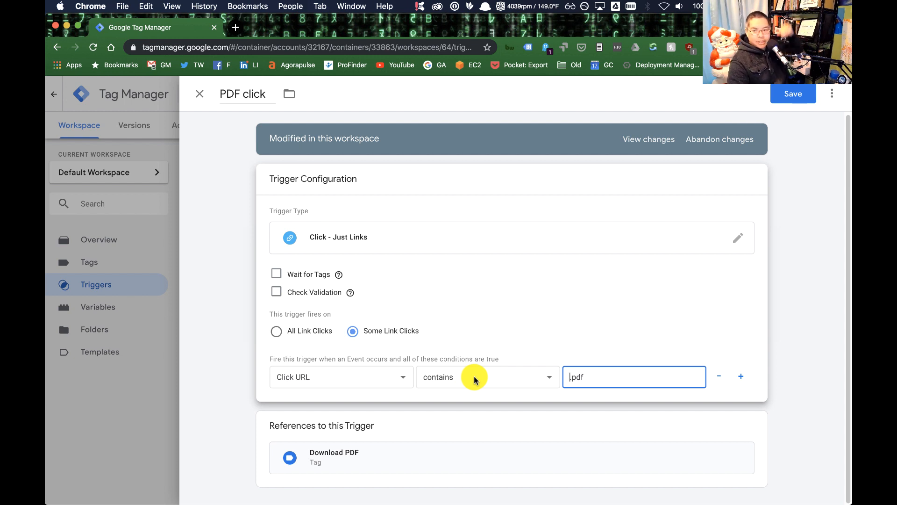
left_click(487, 376)
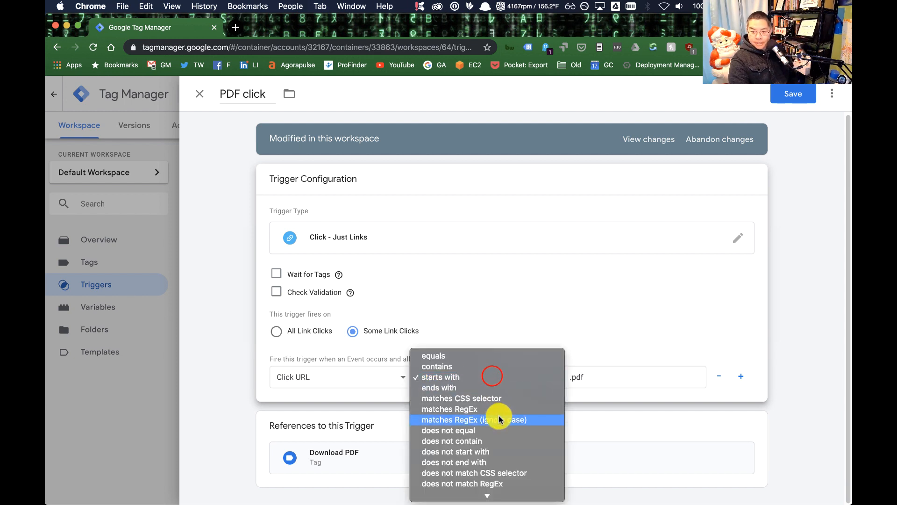
left_click(474, 419)
type("\\")
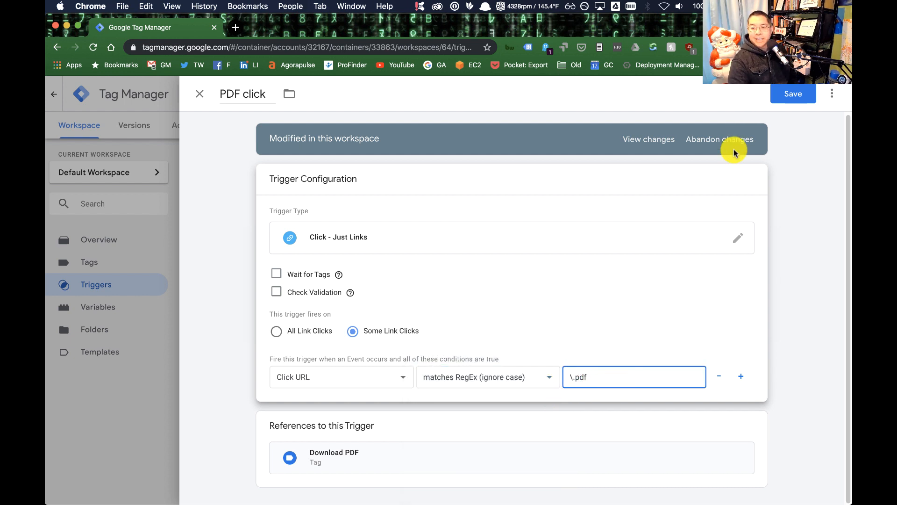
left_click(794, 94)
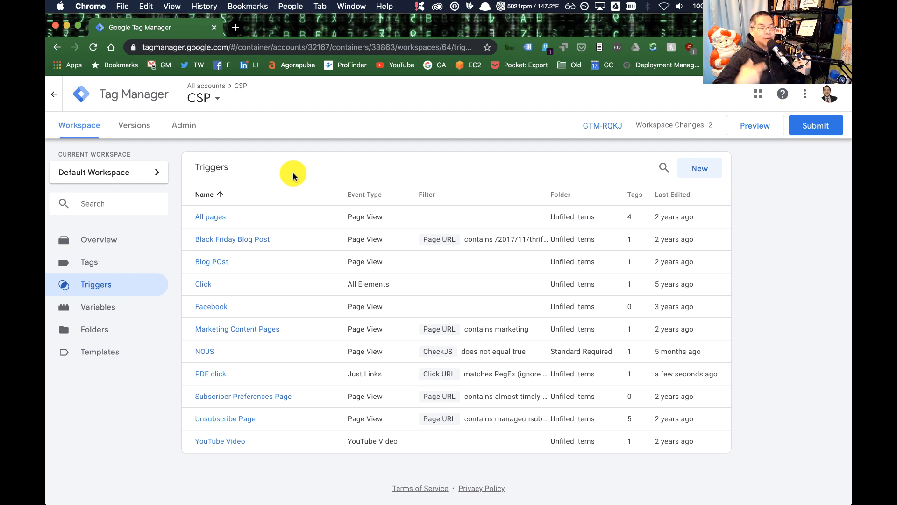
mouse_move(109, 272)
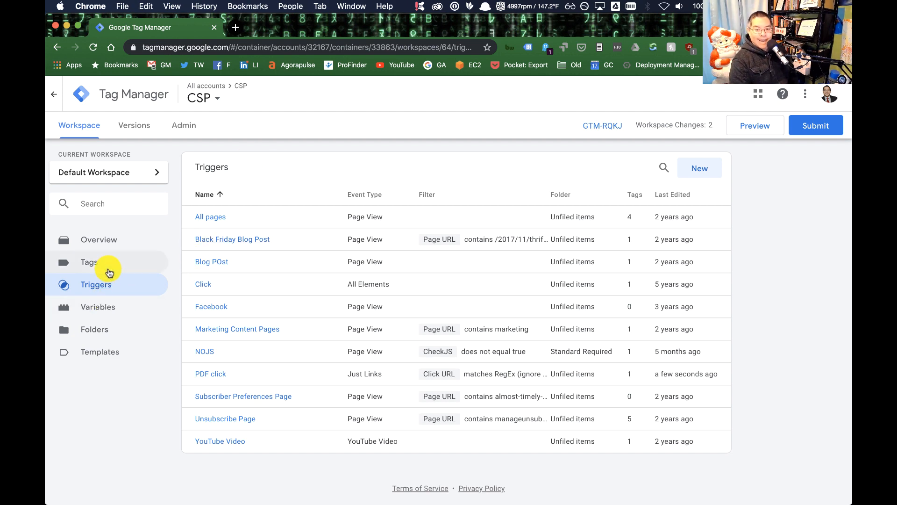
Step: Create a new tag named 'Google Analytics PDF Virtual Pageview'
left_click(88, 263)
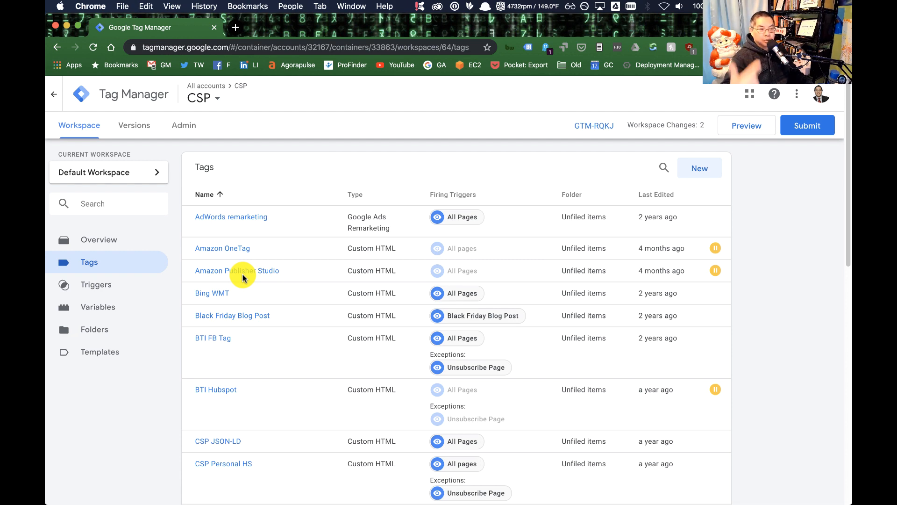
mouse_move(329, 218)
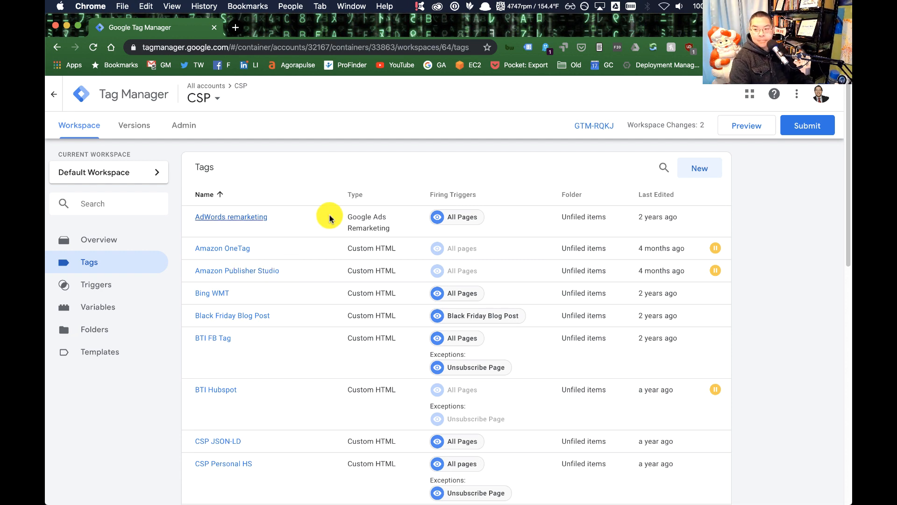
left_click(699, 168)
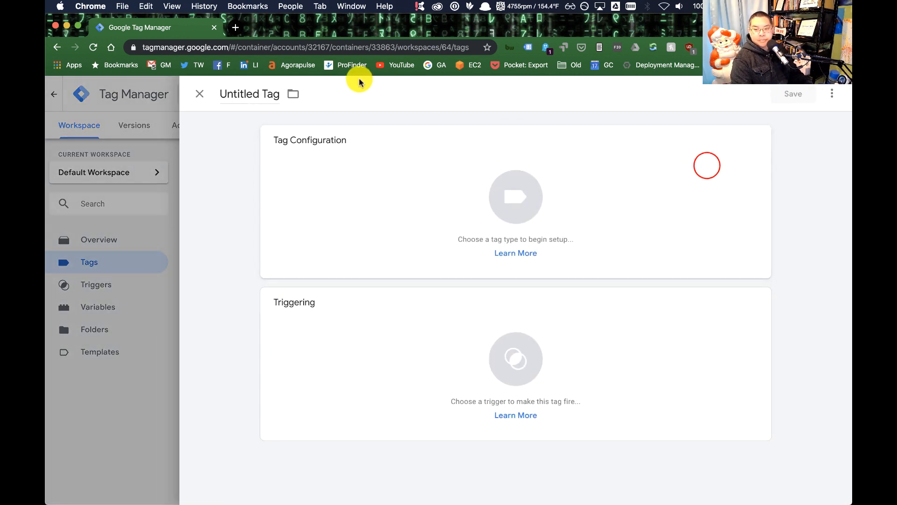
left_click(249, 94)
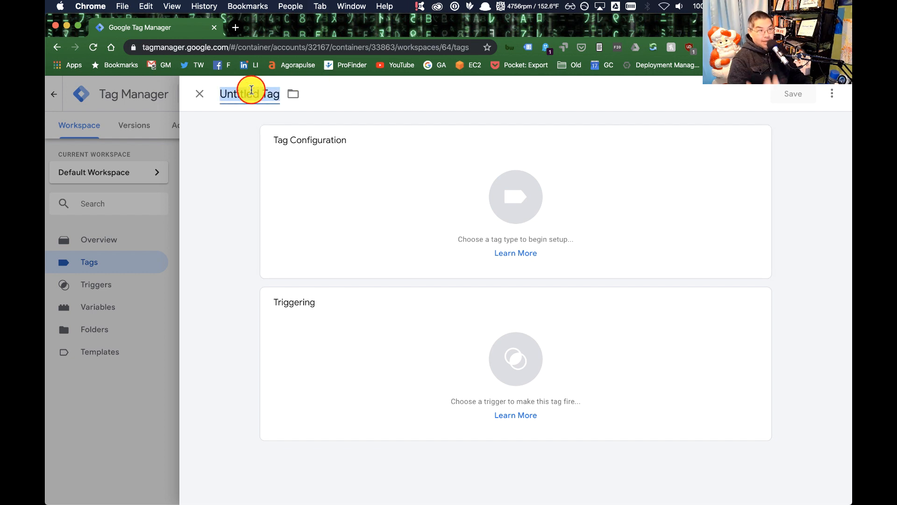
type("Google Analy")
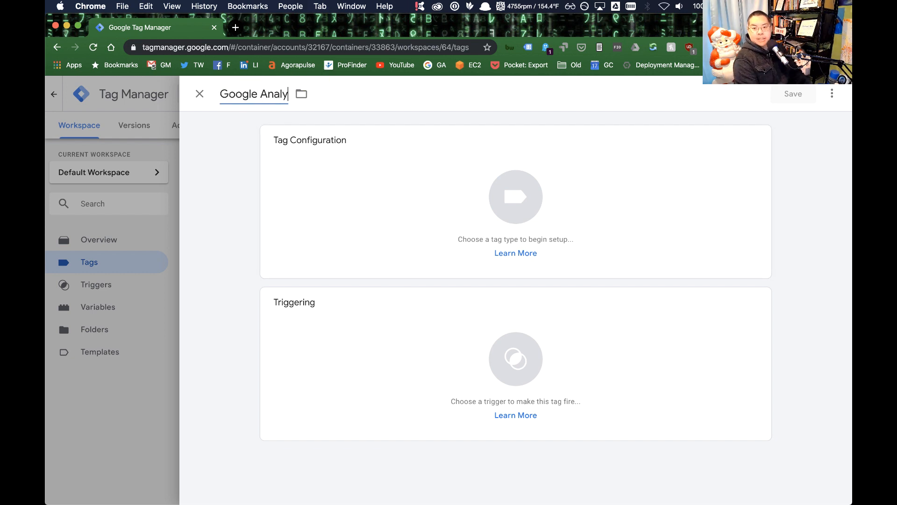
type("tics PDF Virtu")
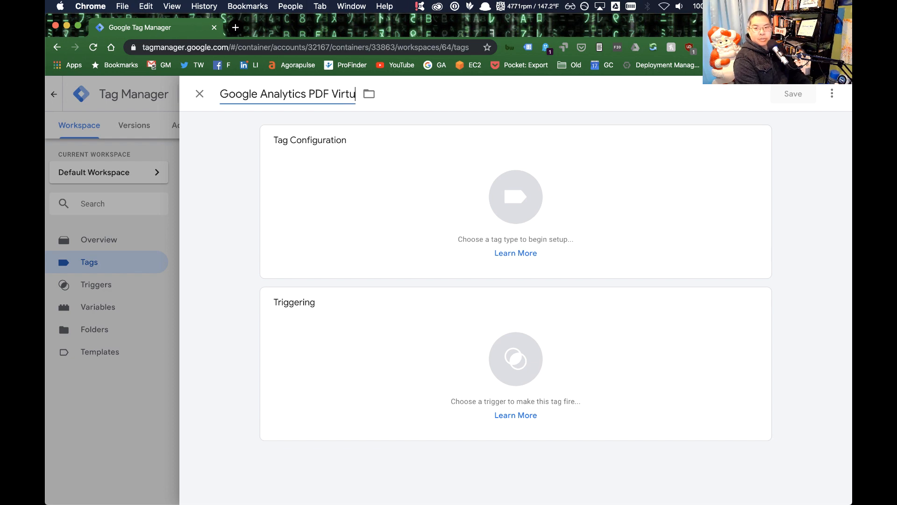
type("al Pageview")
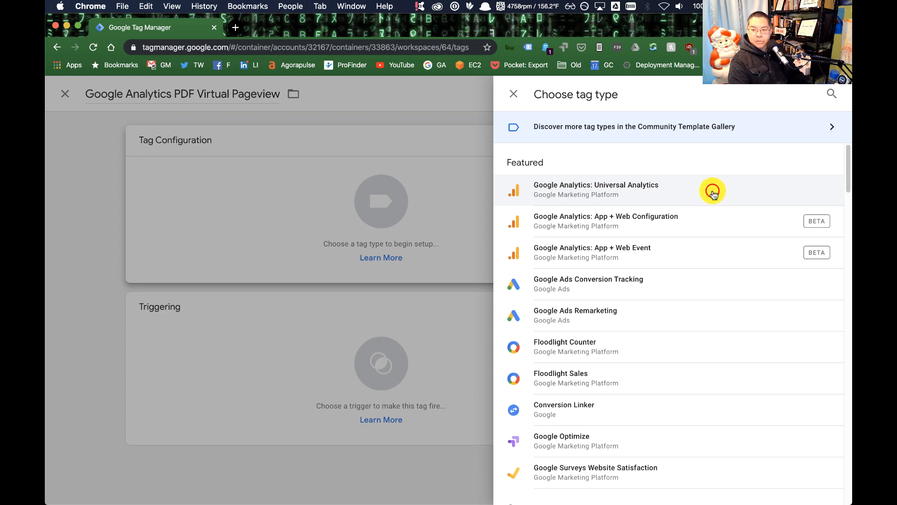
Step: Make it a Universal Analytics page view tag using {{CSP Website UA}} settings
left_click(596, 189)
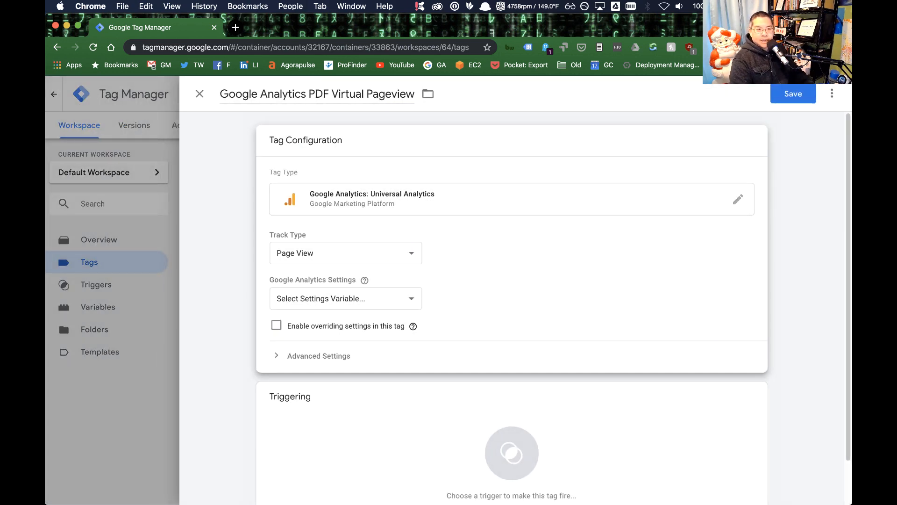
mouse_move(347, 278)
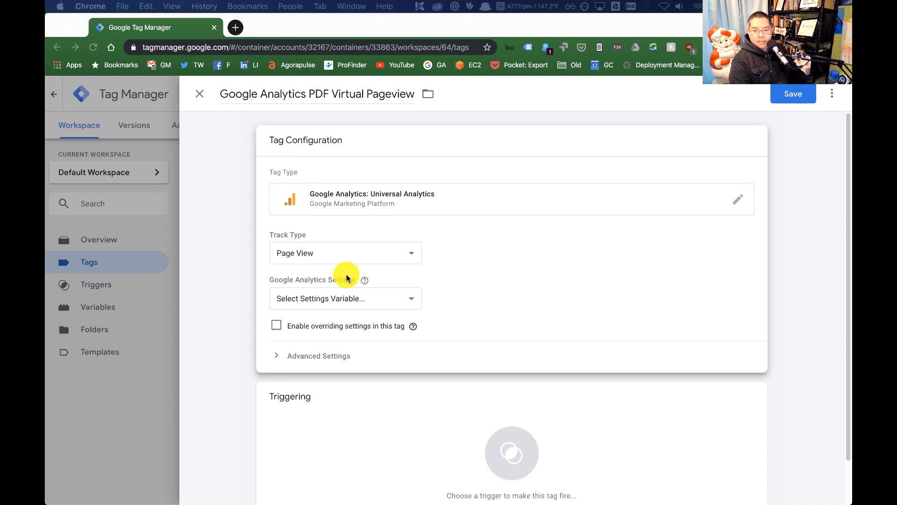
left_click(345, 298)
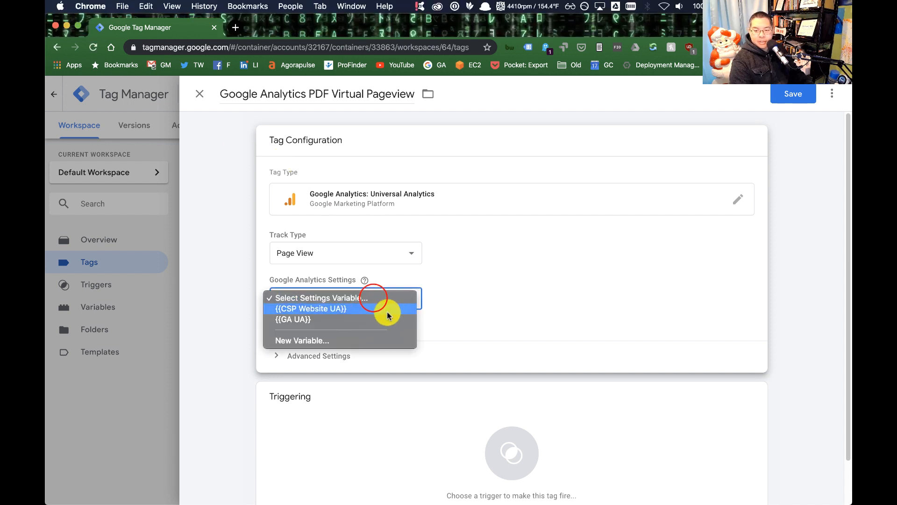
left_click(309, 308)
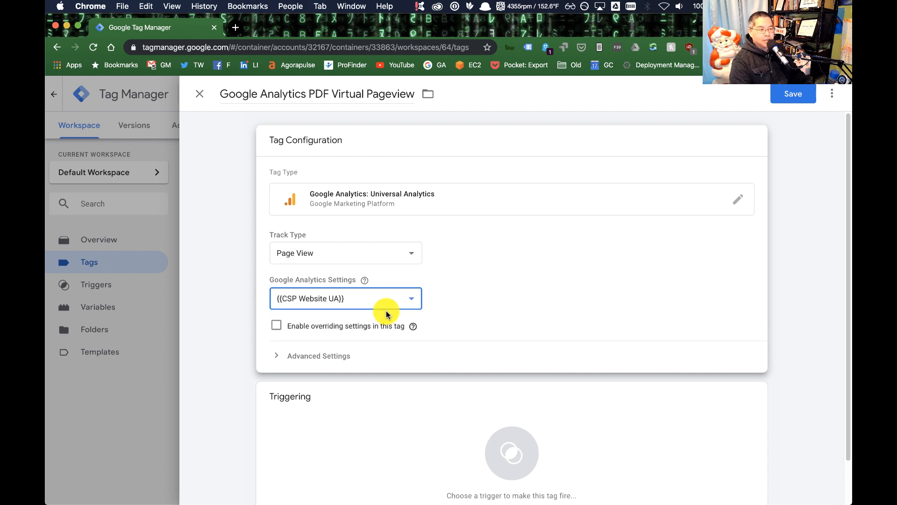
mouse_move(210, 219)
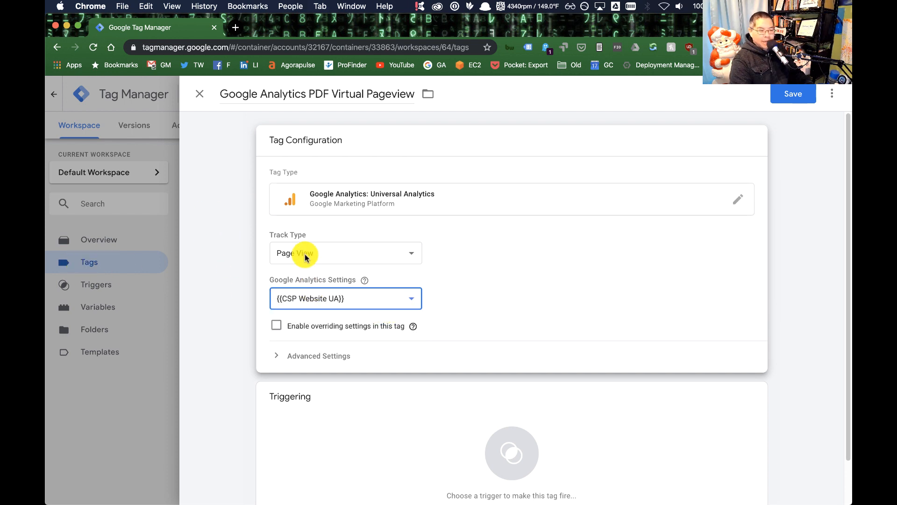
mouse_move(380, 304)
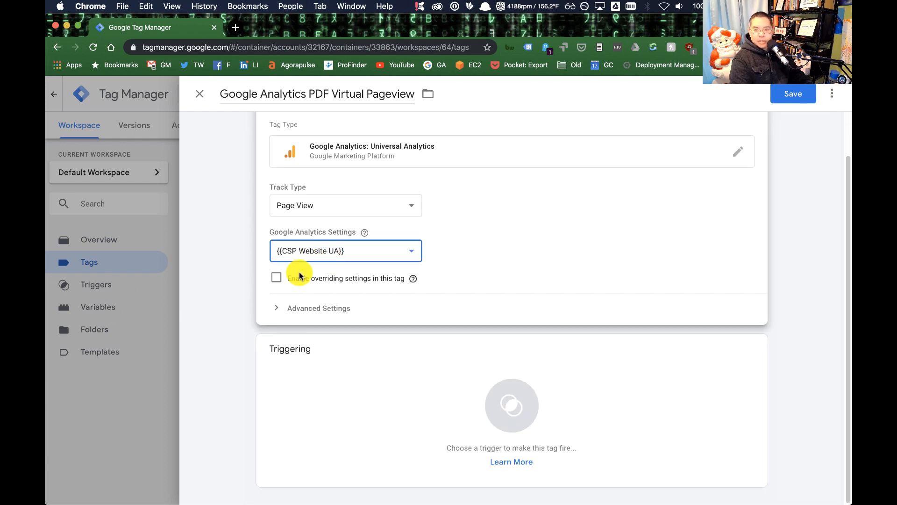
left_click(319, 308)
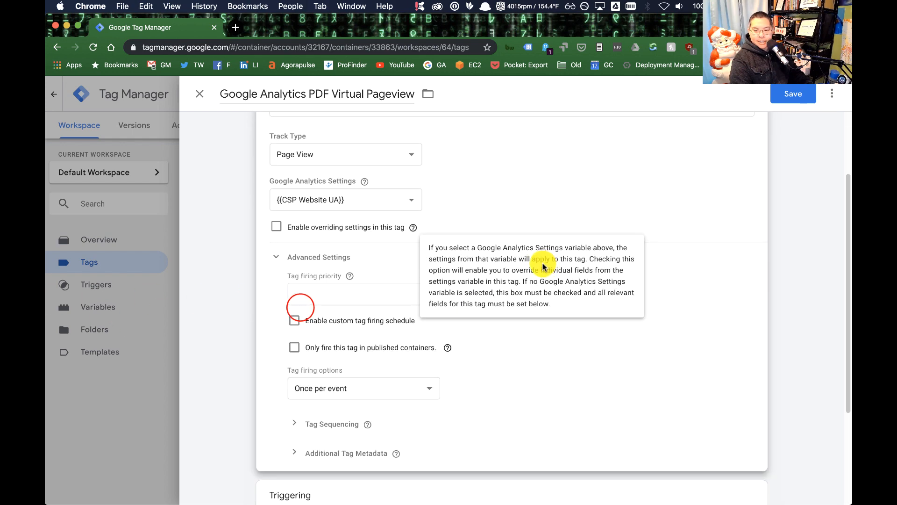
mouse_move(479, 389)
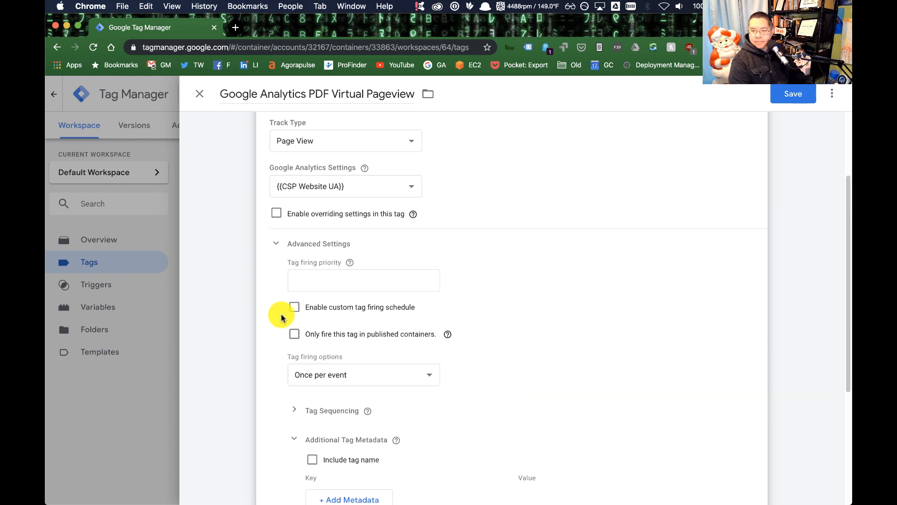
Step: Enable settings override and add a Fields to Set row: page = {{Click URL}}
left_click(276, 213)
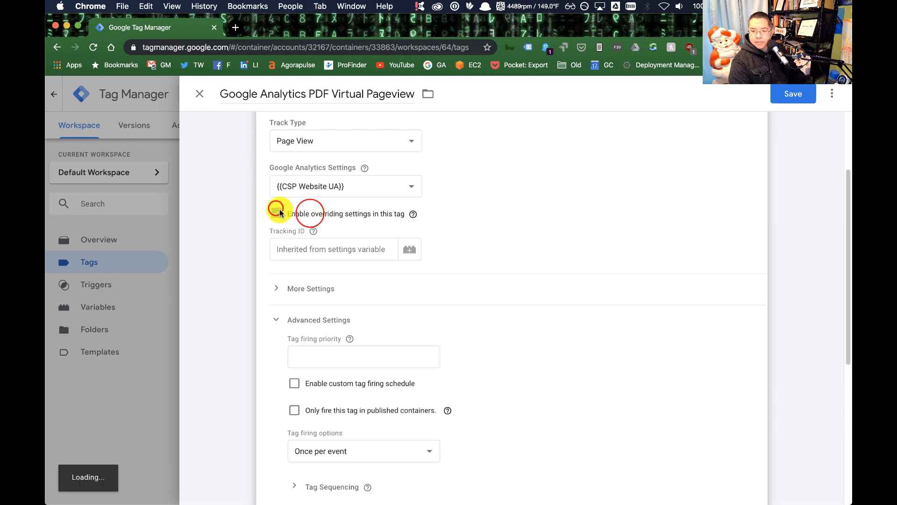
left_click(276, 213)
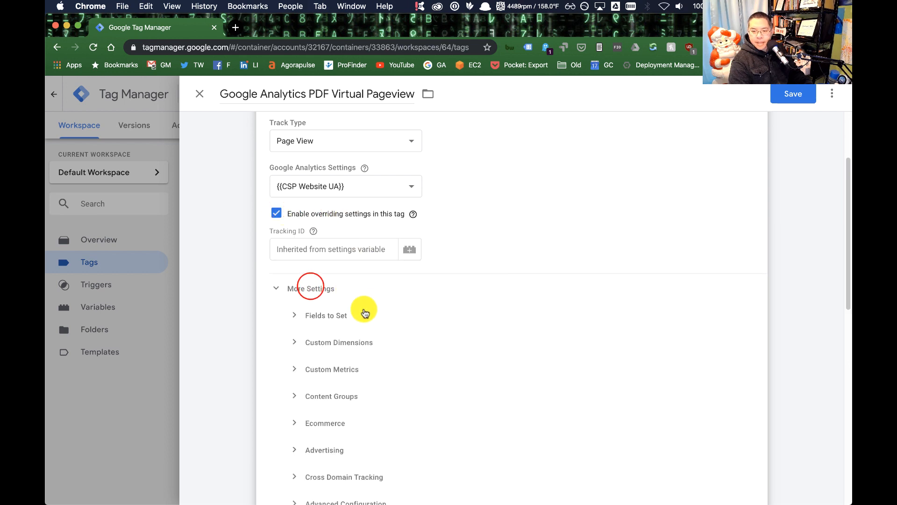
left_click(325, 315)
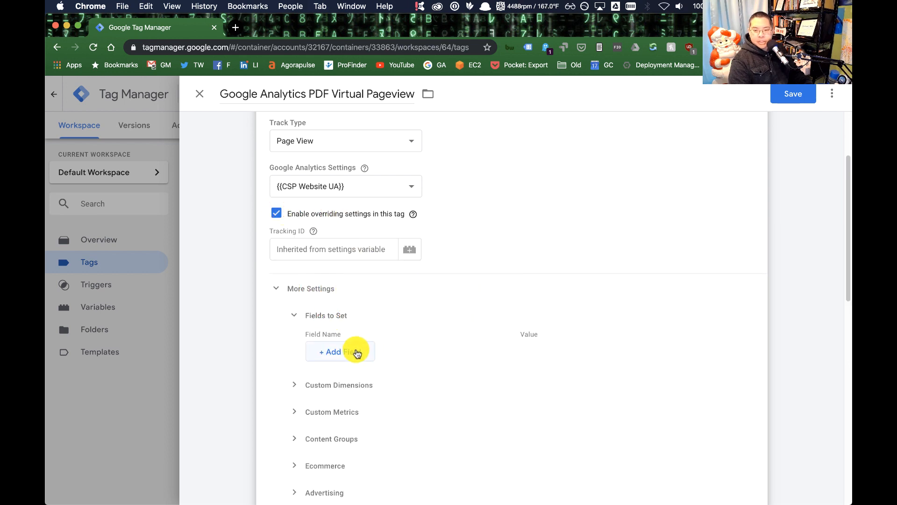
mouse_move(316, 309)
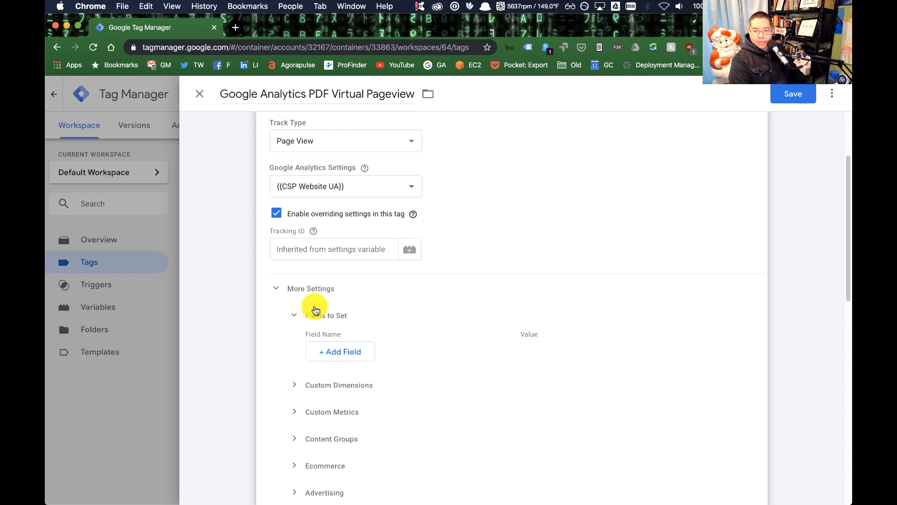
left_click(340, 351)
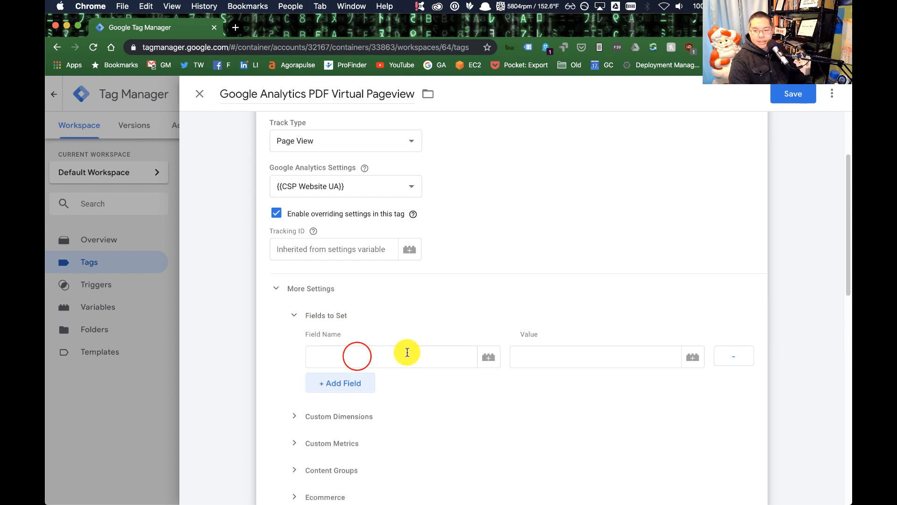
left_click(489, 356)
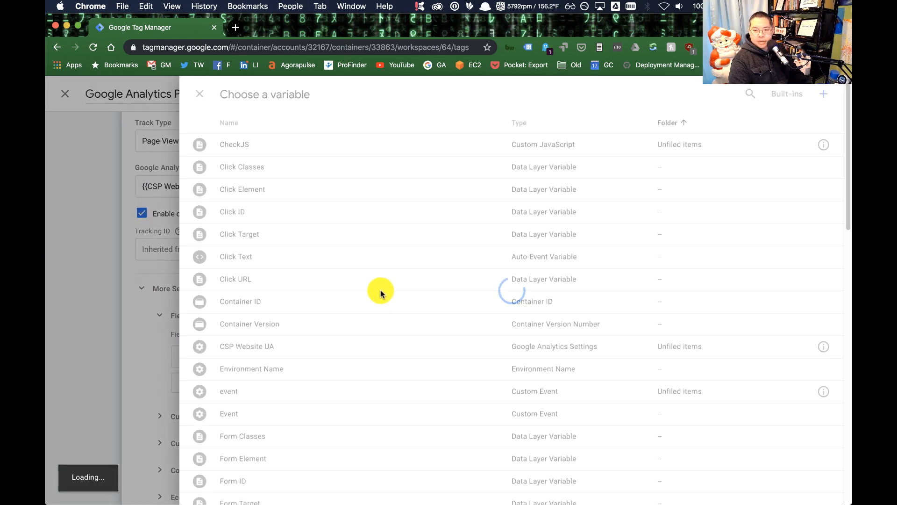
scroll("down", 3)
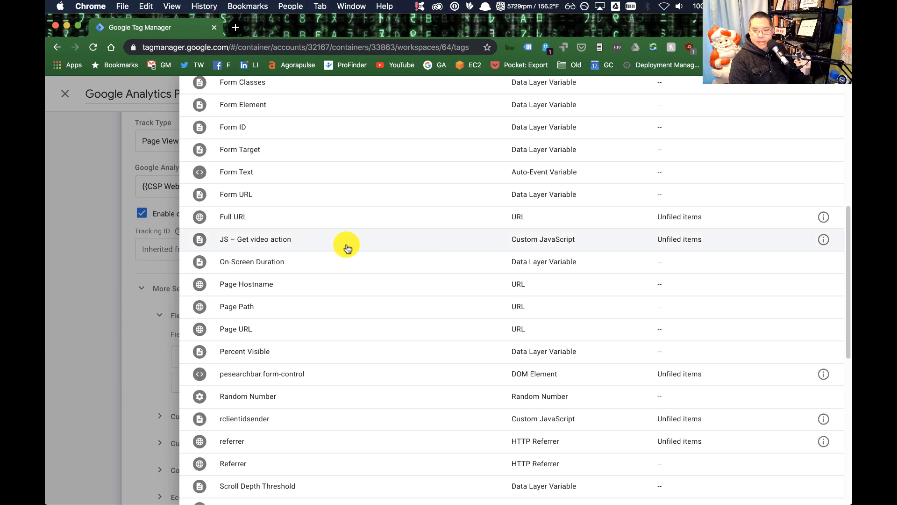
left_click(65, 93)
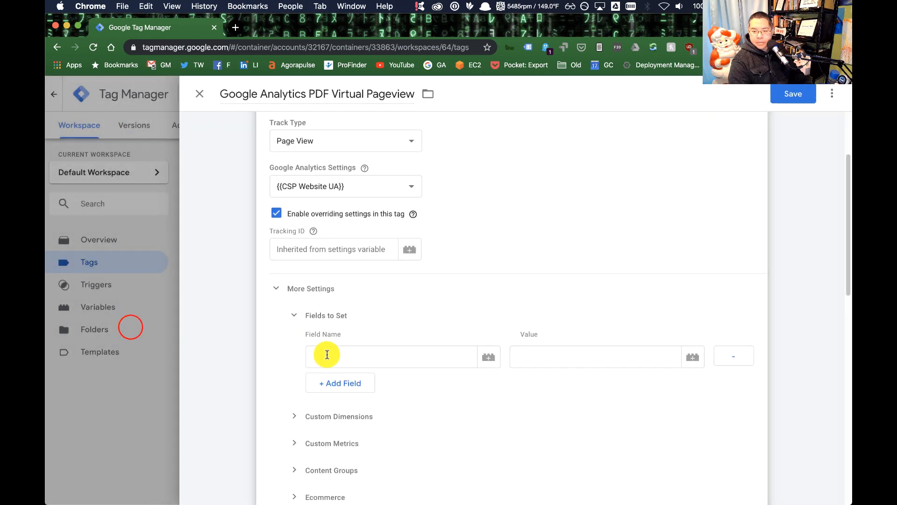
type("page")
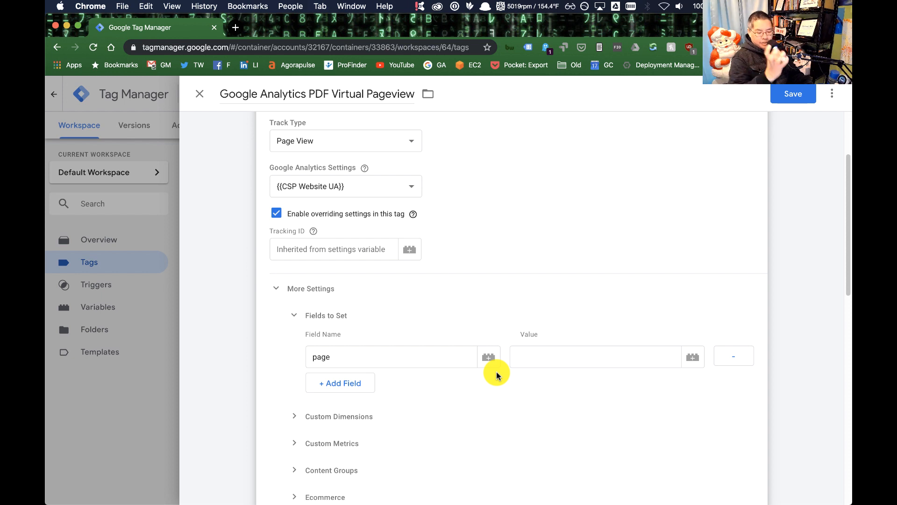
mouse_move(548, 378)
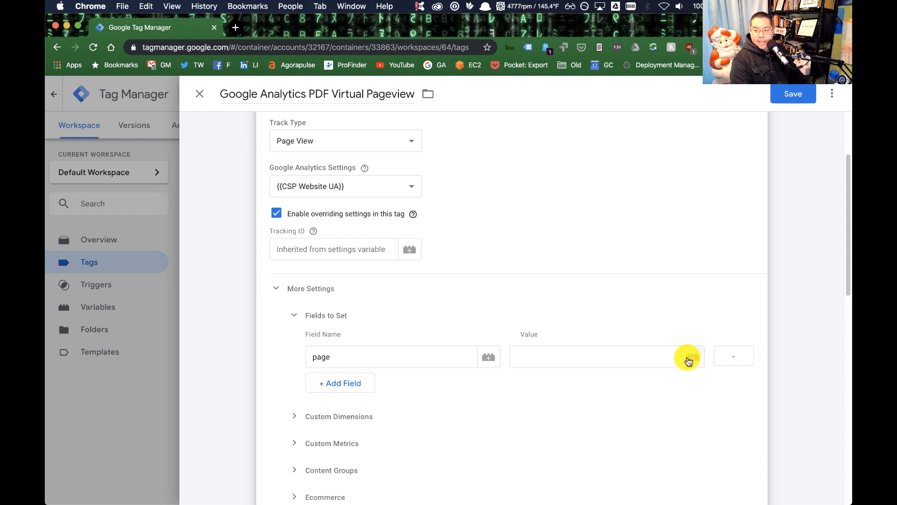
left_click(489, 357)
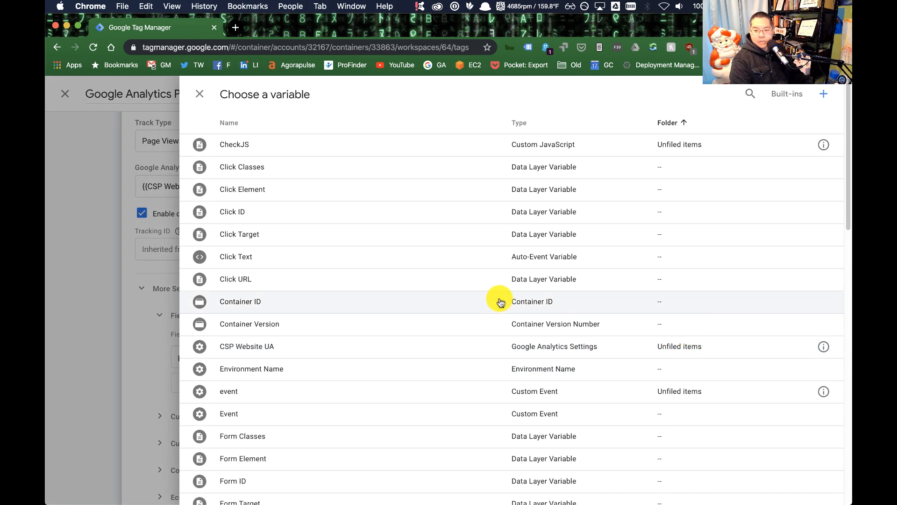
left_click(235, 278)
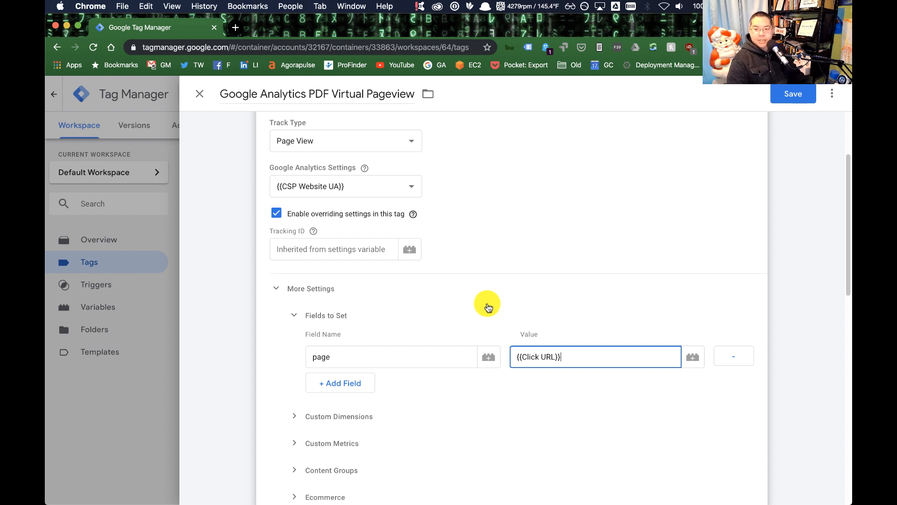
scroll("down", 3)
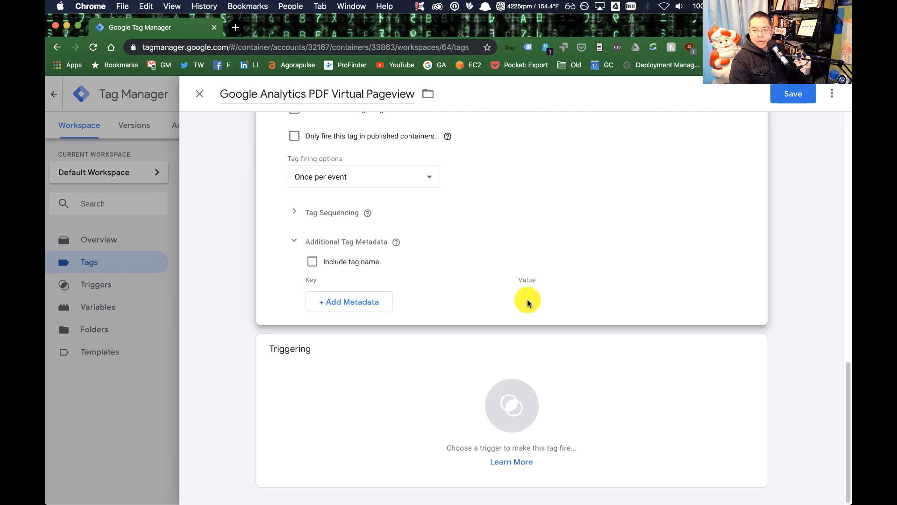
Step: Choose 'PDF click' as the tag's firing trigger
left_click(511, 406)
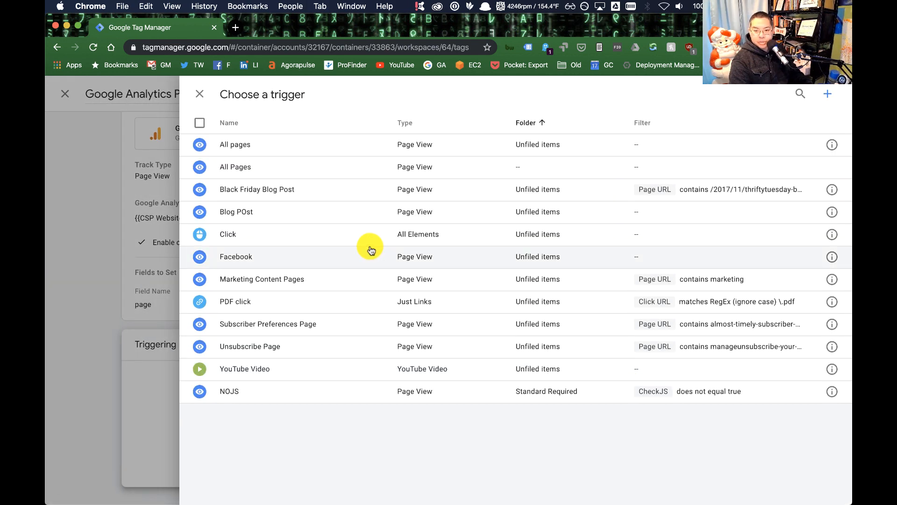
mouse_move(257, 302)
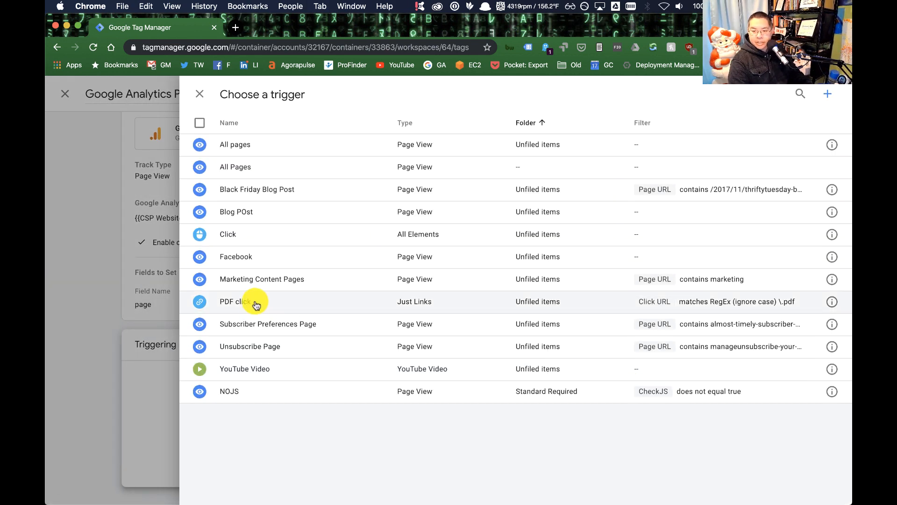
left_click(236, 301)
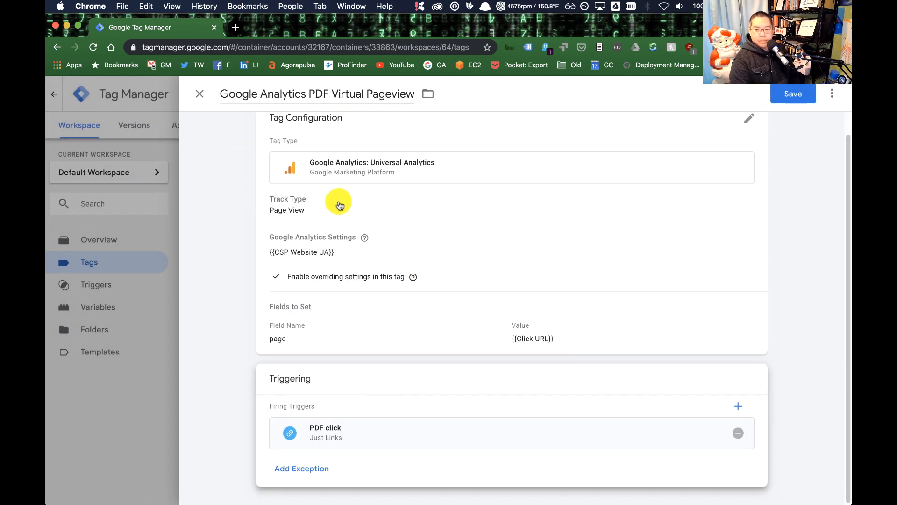
mouse_move(334, 303)
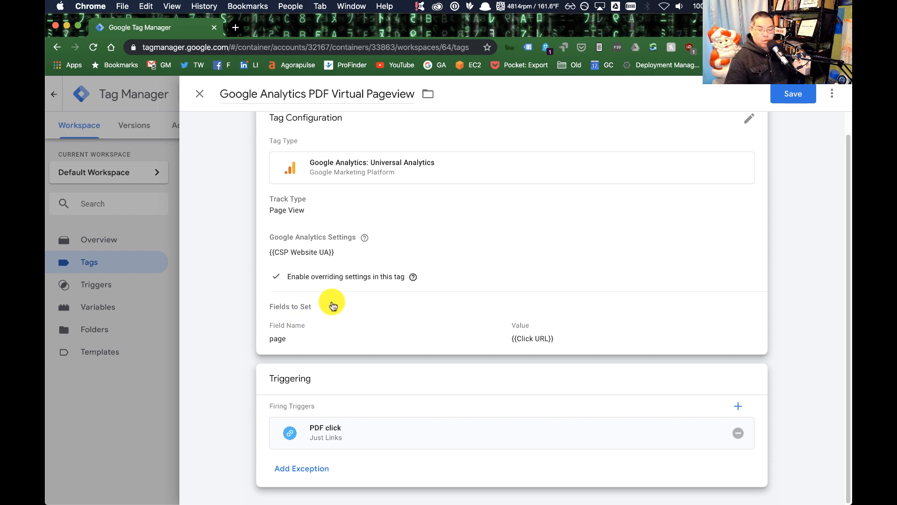
mouse_move(288, 346)
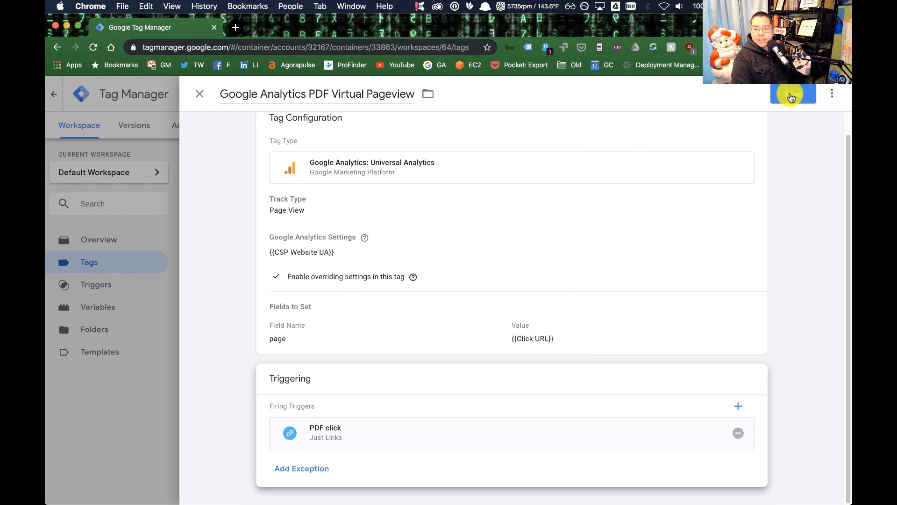
Step: Save the tag, then submit and publish the container without a version description
left_click(199, 94)
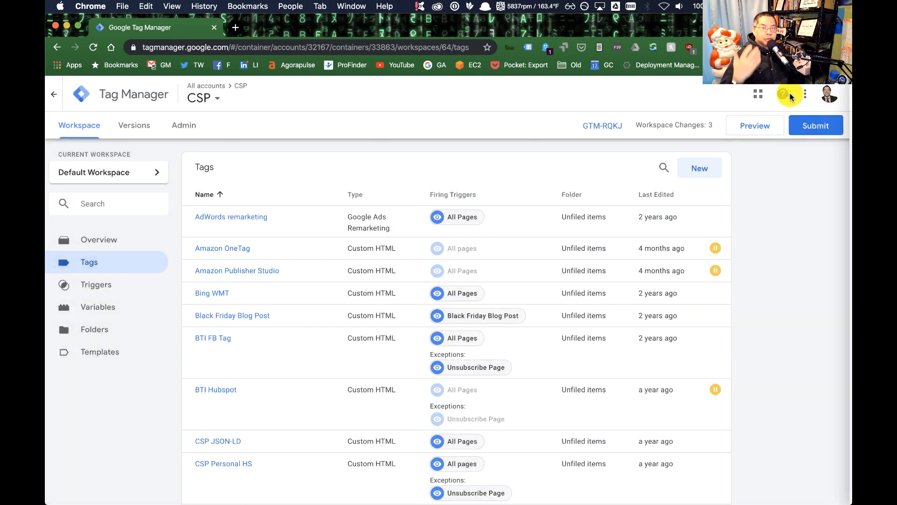
mouse_move(790, 93)
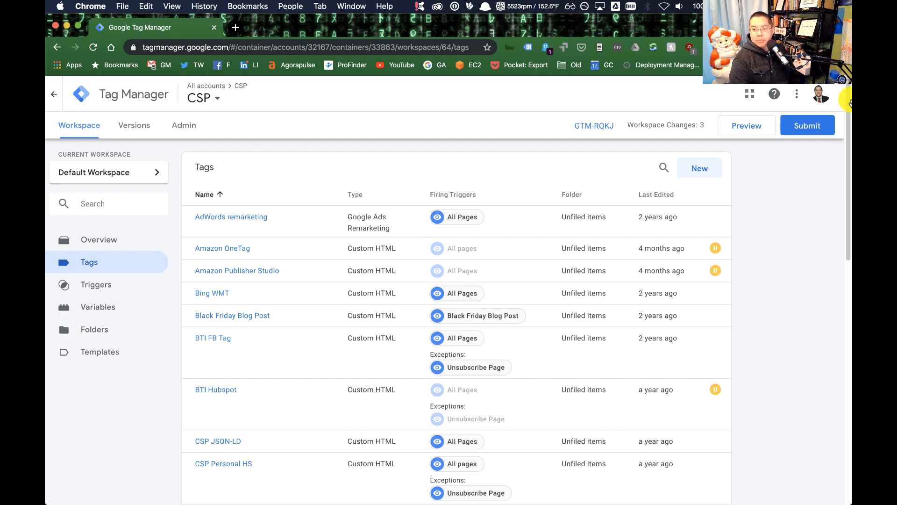
left_click(808, 125)
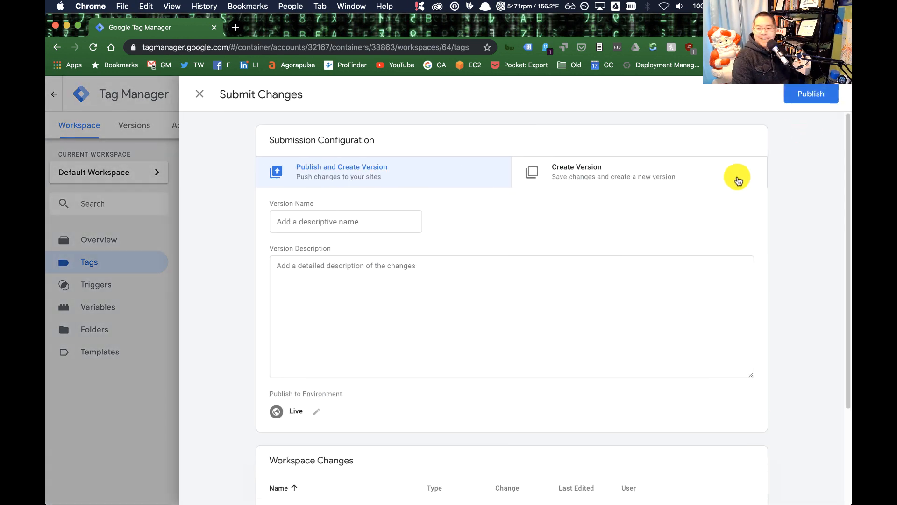
left_click(811, 94)
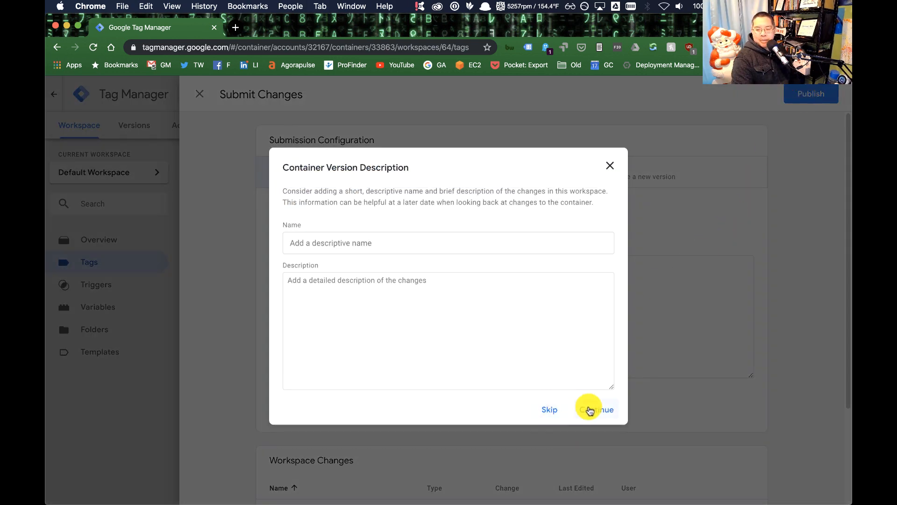
left_click(596, 409)
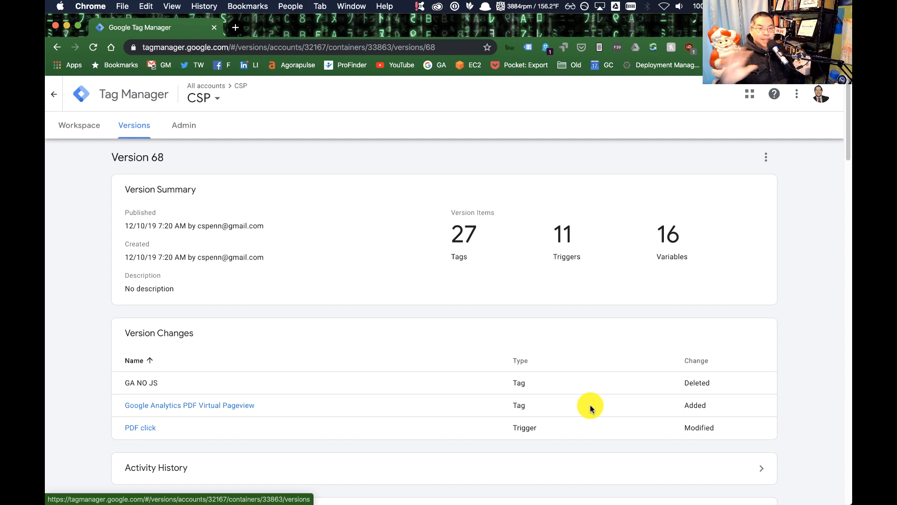
mouse_move(78, 120)
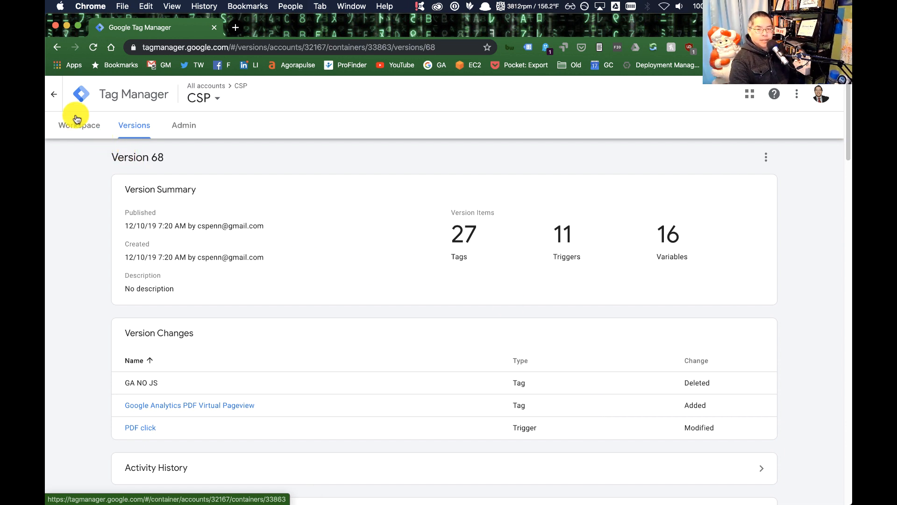
Step: Return to the workspace and show the Triggers list
left_click(79, 125)
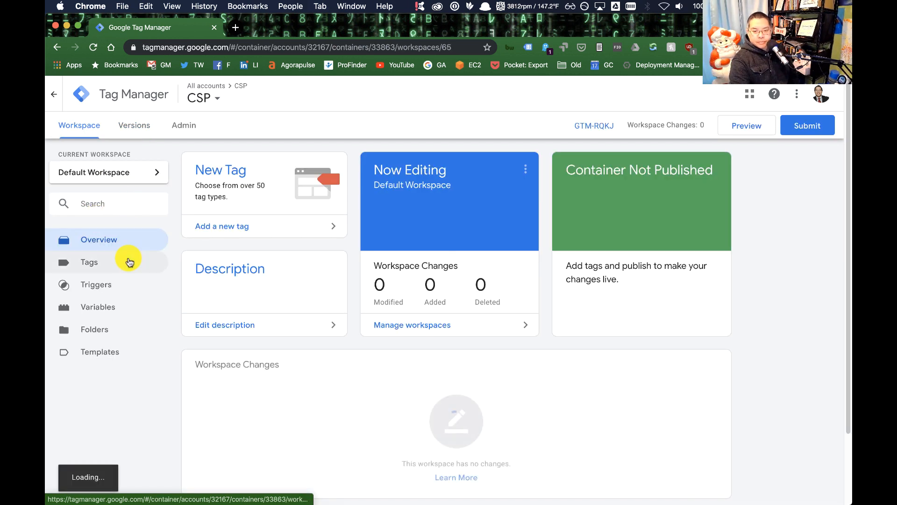
left_click(96, 285)
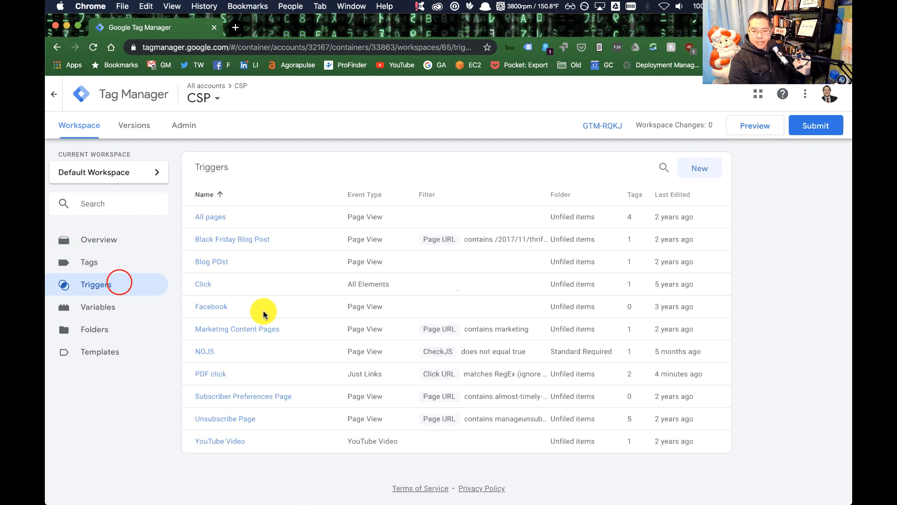
mouse_move(494, 377)
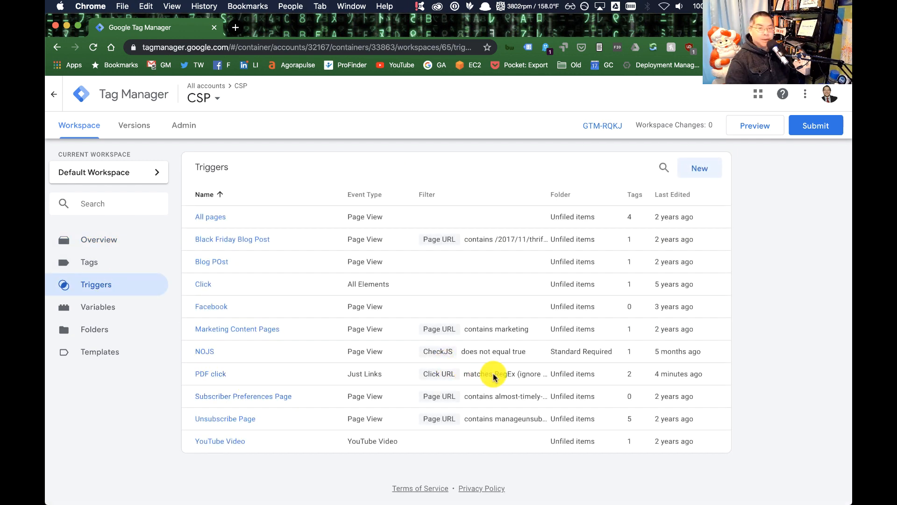
mouse_move(494, 377)
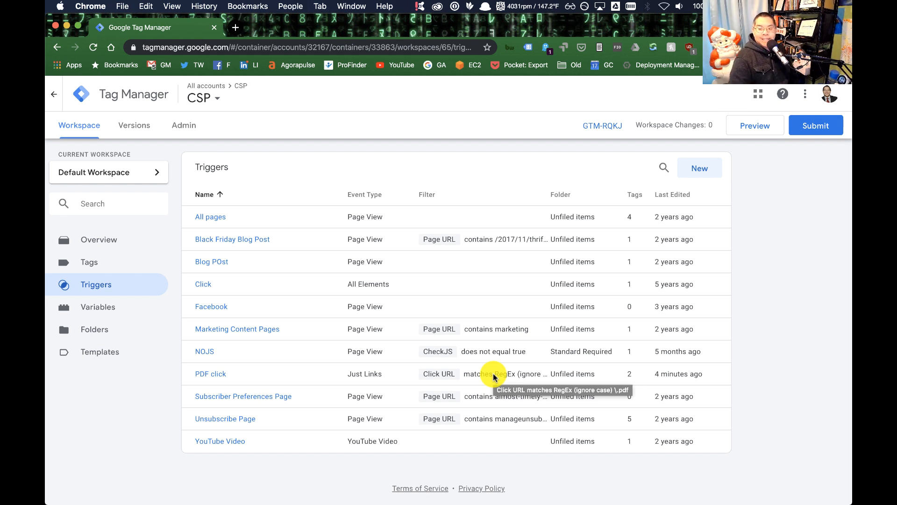
Step: Submit and publish the workspace again, skipping the version name and description
left_click(816, 125)
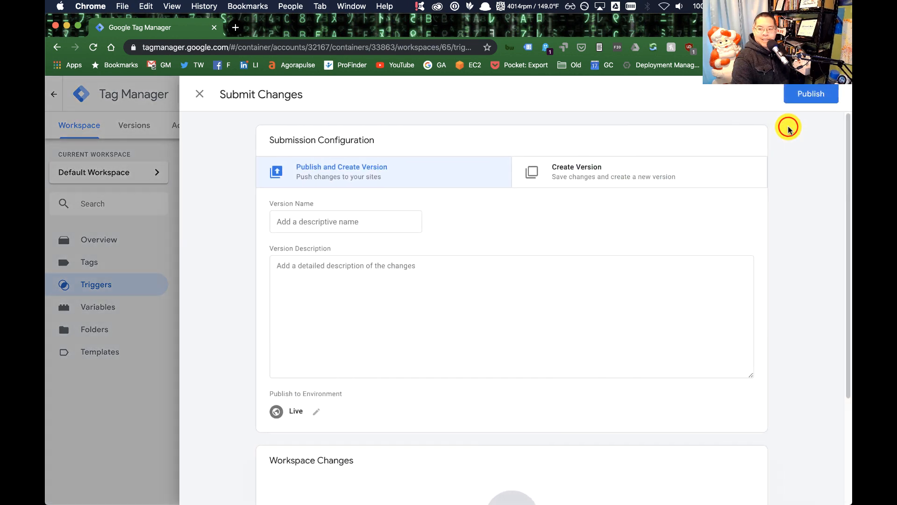
left_click(811, 94)
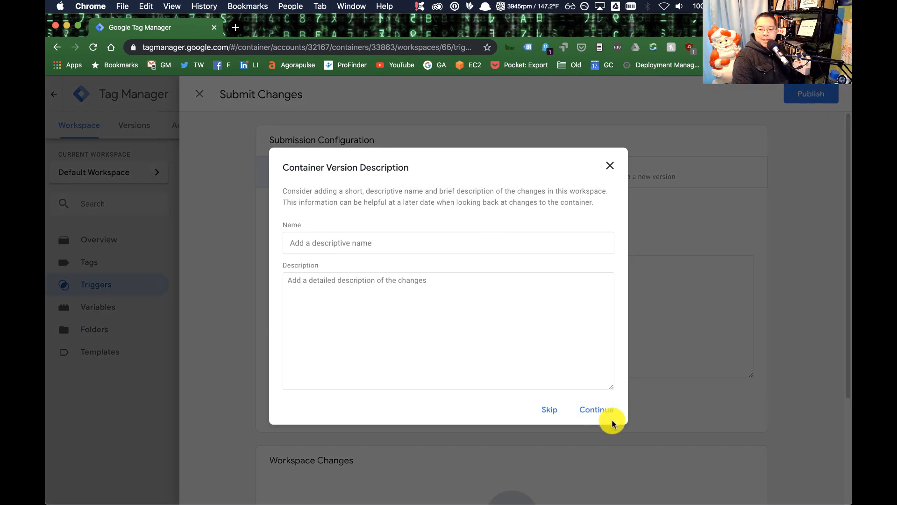
left_click(596, 409)
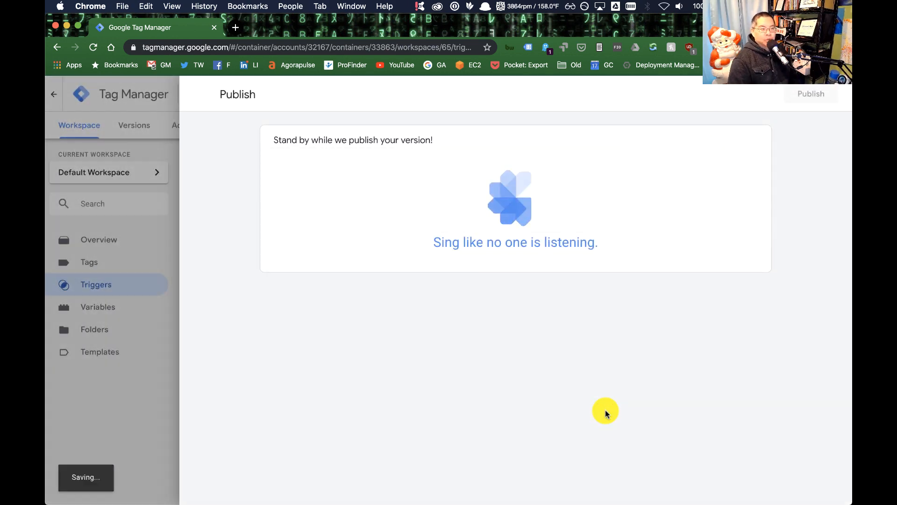